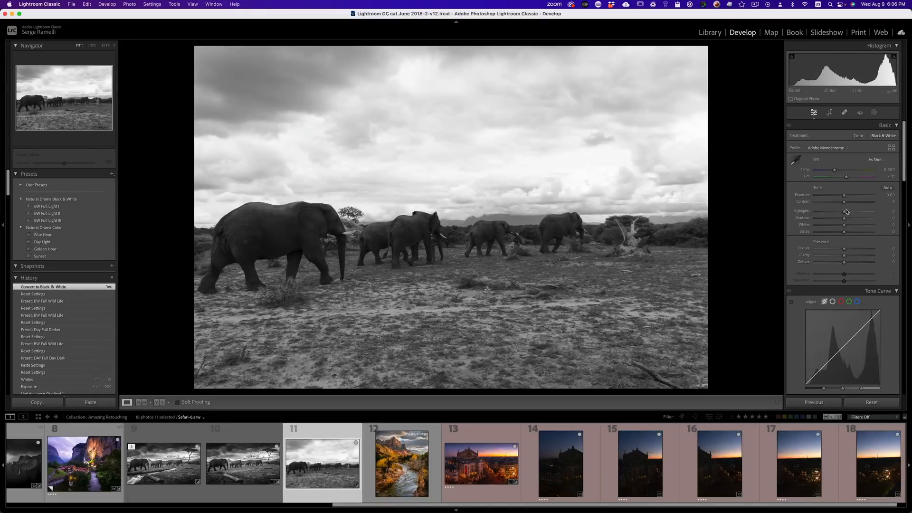
- Lift Shadows to +100 and pull Highlights to -100 to recover the bright sky
drag(844, 225, 856, 224)
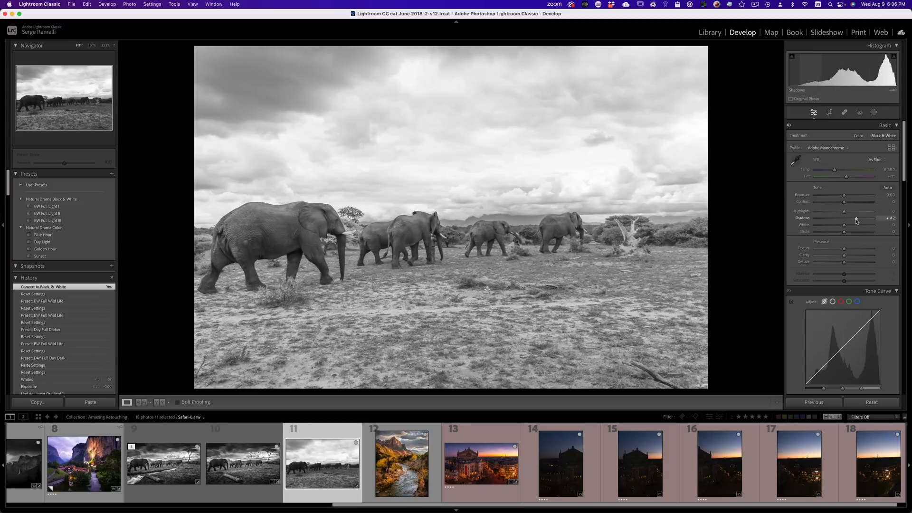
drag(856, 225, 847, 224)
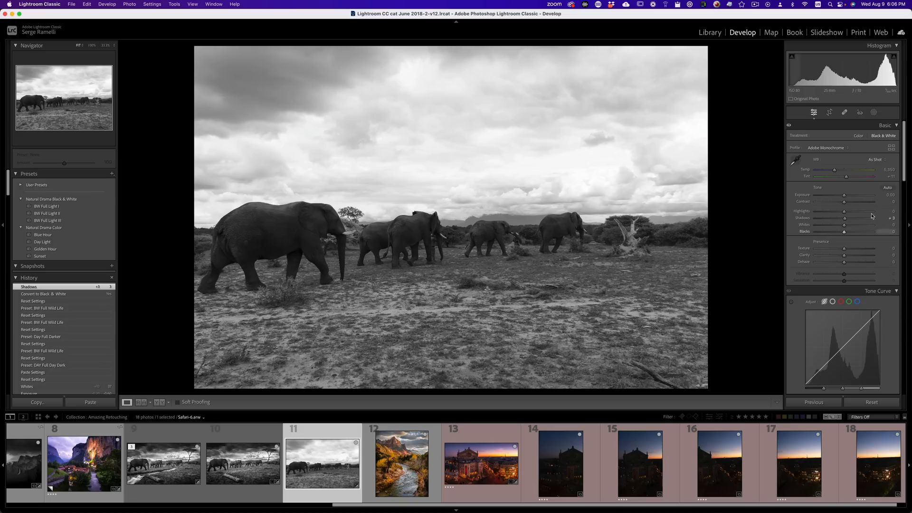
drag(845, 218, 872, 218)
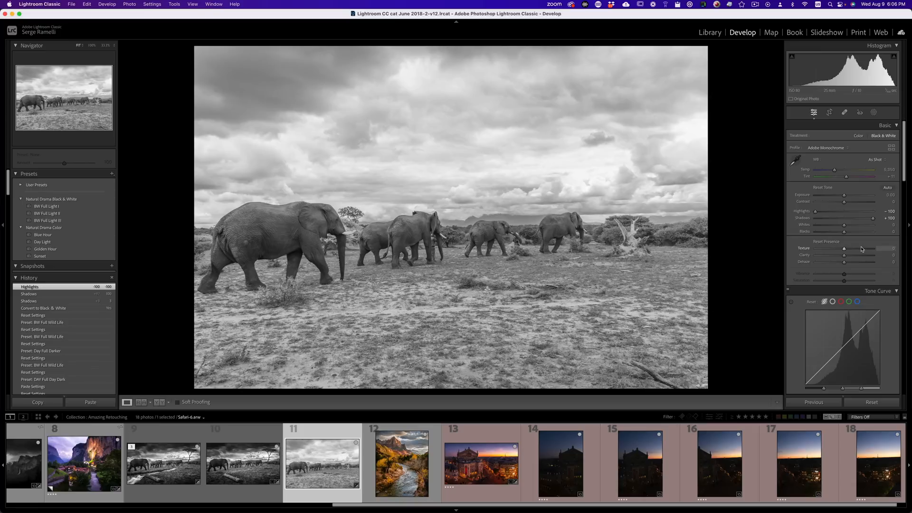
- Deepen Blacks to about -81 while watching clipping, then boost Whites to about +22
drag(844, 231, 836, 231)
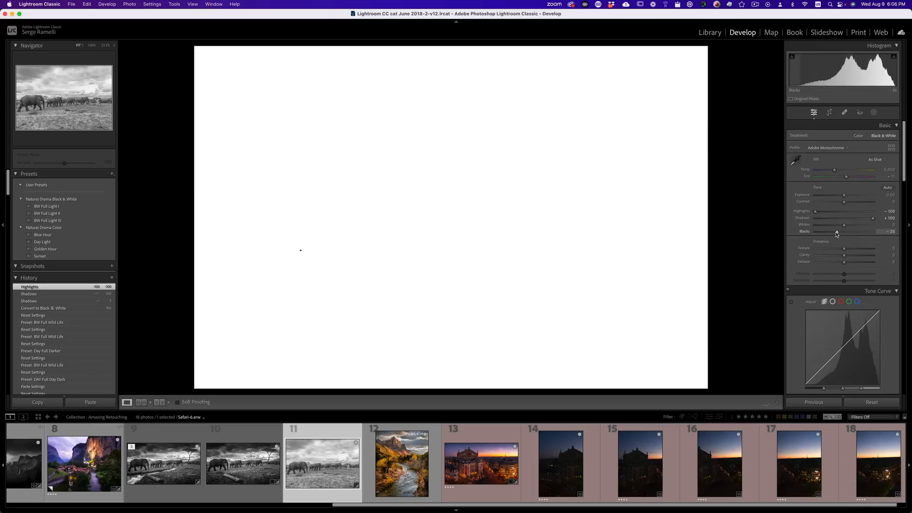
drag(843, 232, 825, 232)
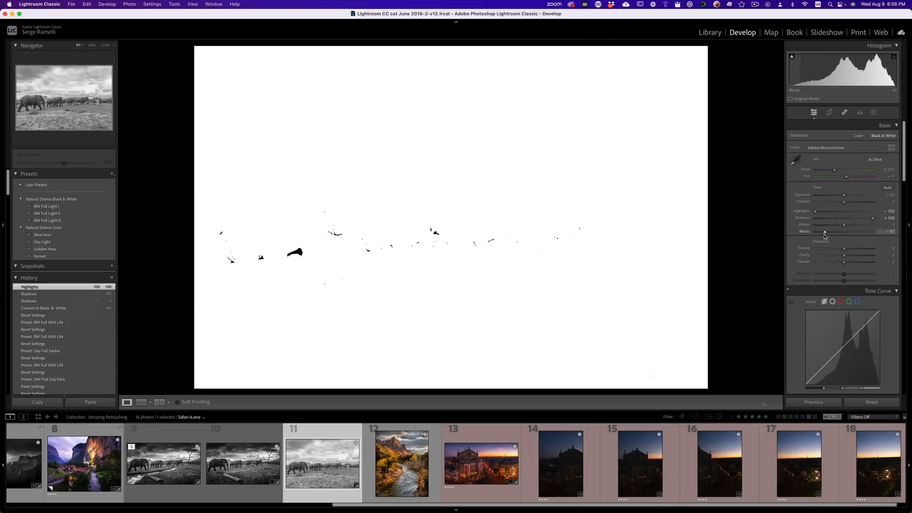
drag(825, 232, 821, 232)
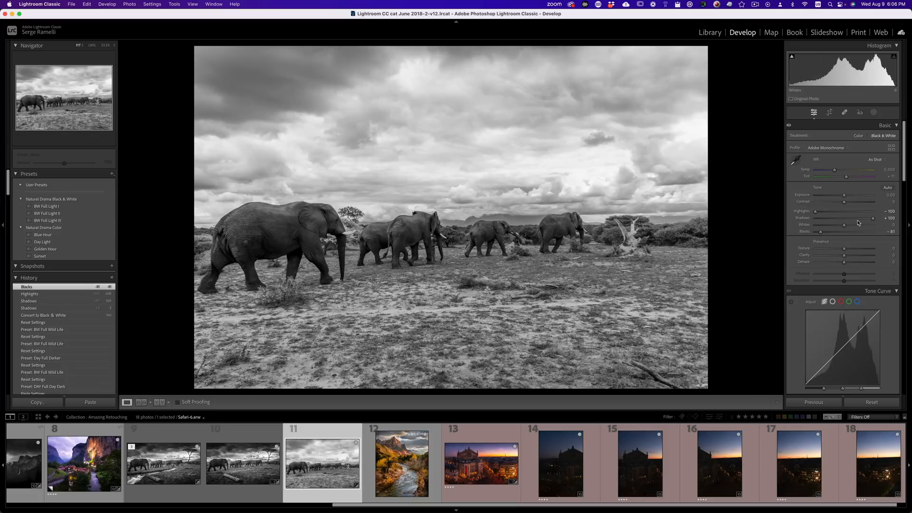
drag(843, 231, 851, 227)
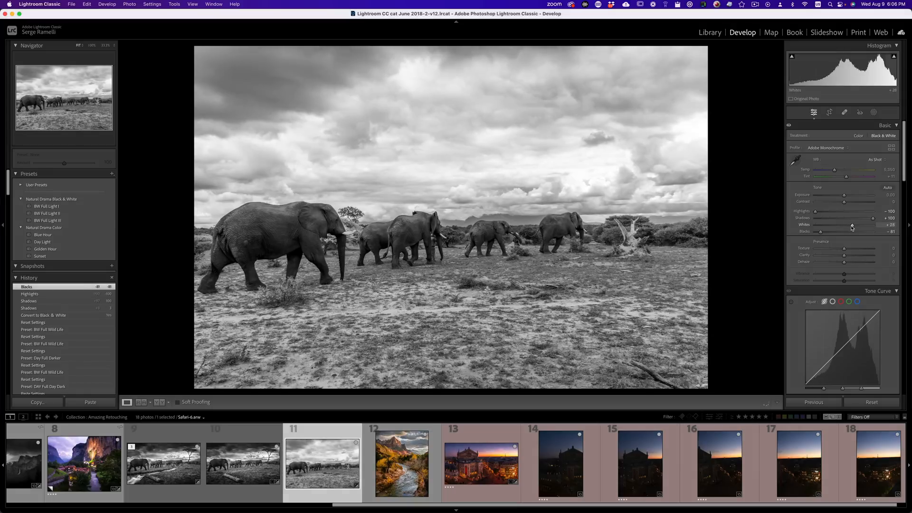
drag(855, 225, 849, 226)
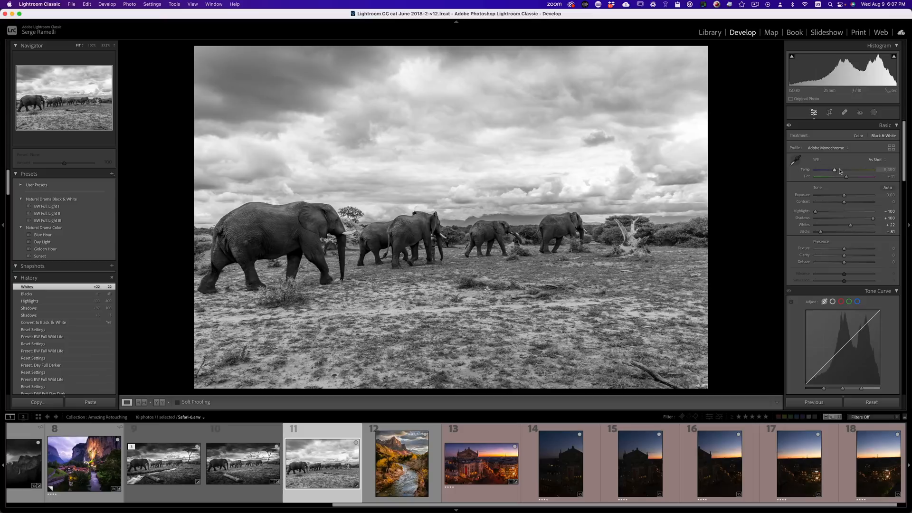
- Cool the Temp slider to around 3,000 K for a darker, moodier monochrome sky
drag(835, 173, 841, 173)
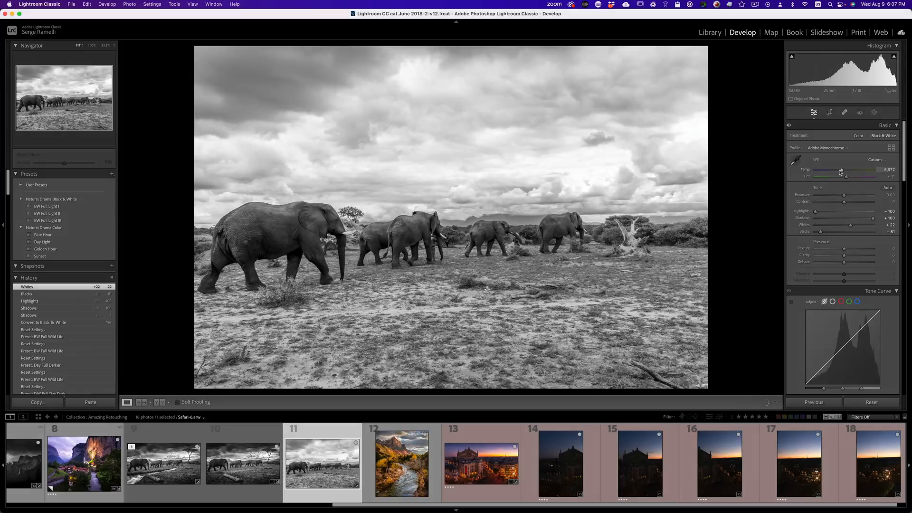
drag(841, 173, 826, 173)
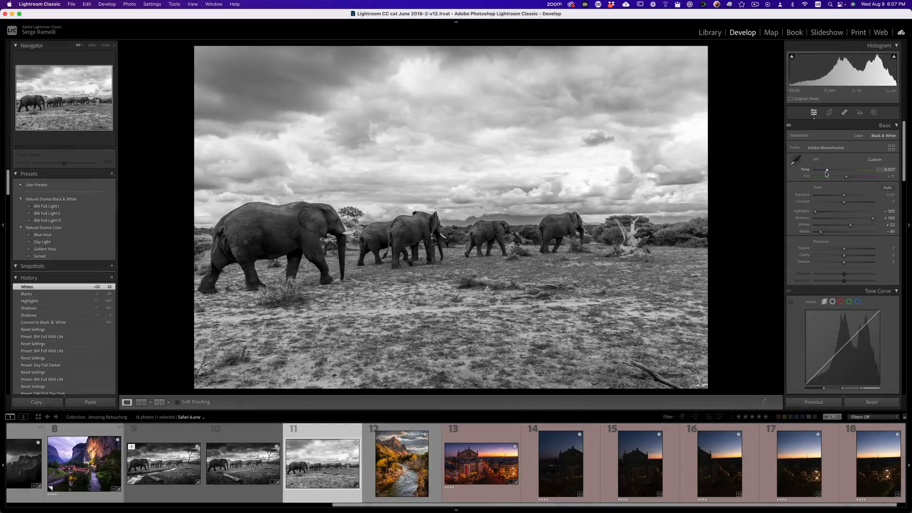
drag(828, 169, 826, 169)
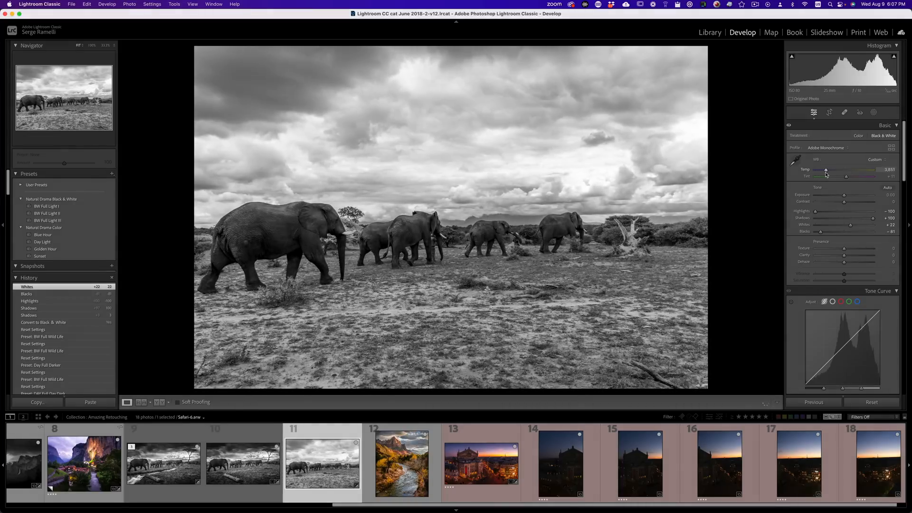
drag(826, 169, 838, 169)
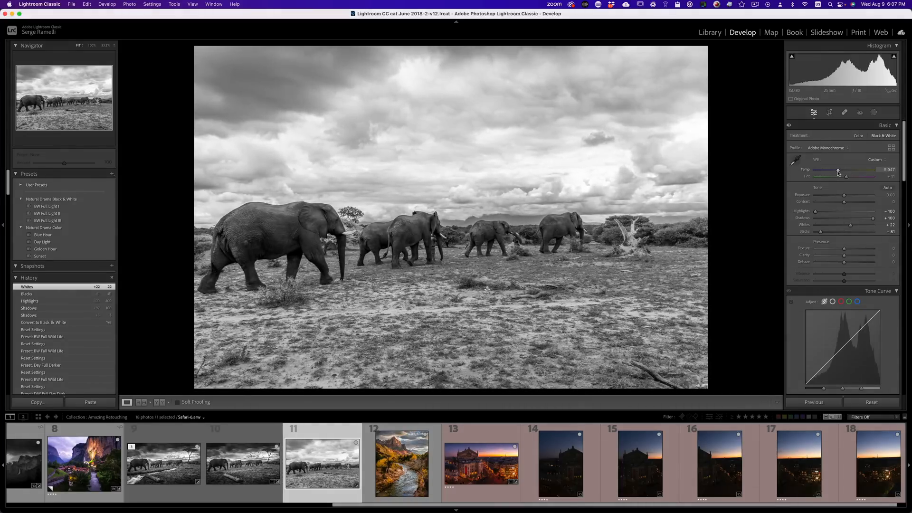
drag(838, 173, 825, 173)
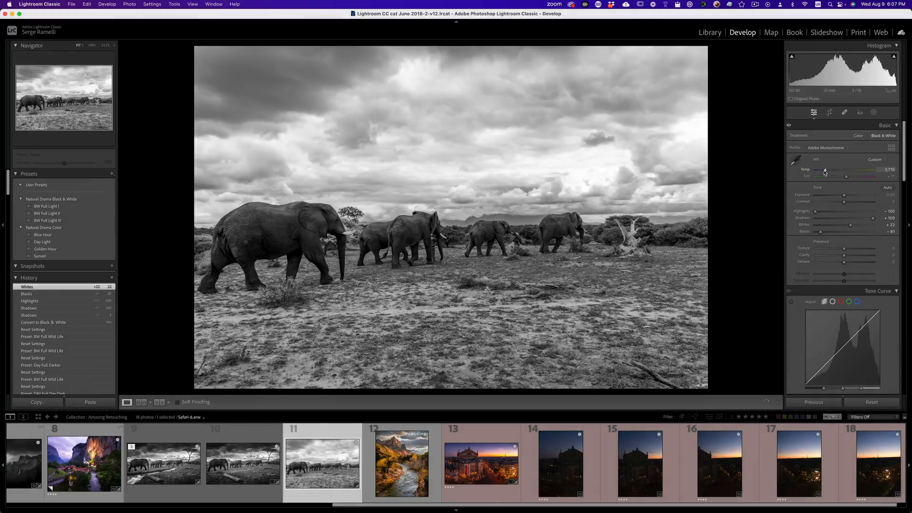
drag(826, 173, 823, 173)
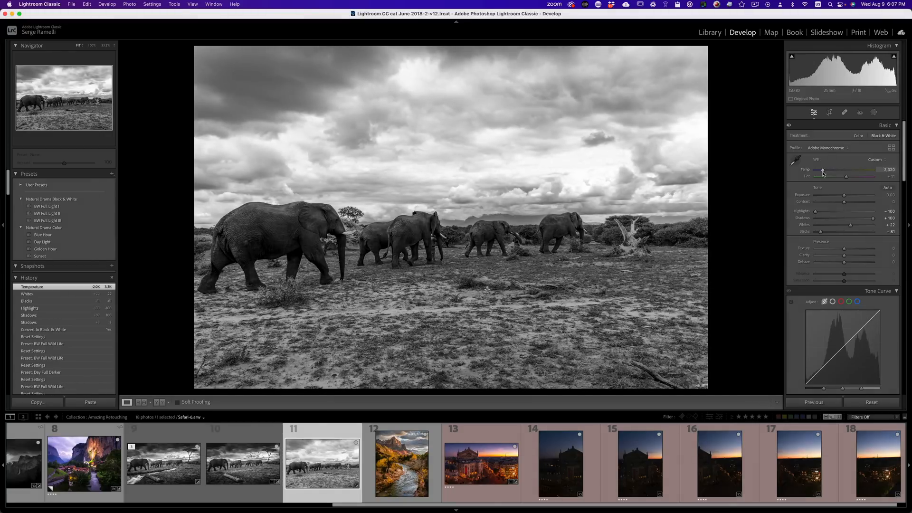
drag(823, 174, 821, 174)
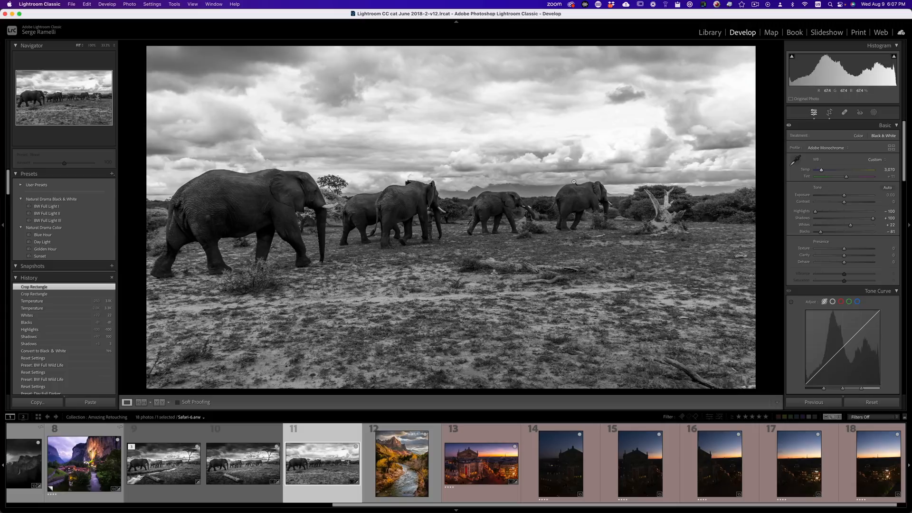
mouse_move(601, 230)
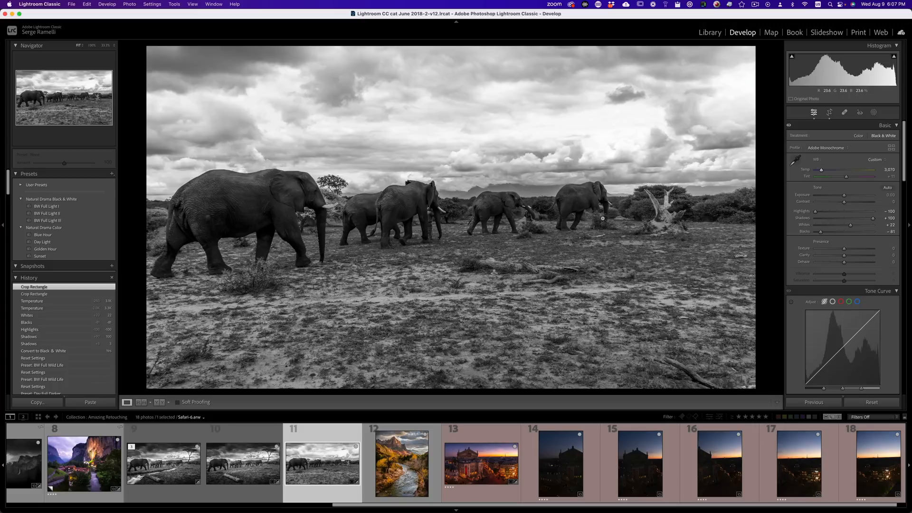
- Recrop the photo to a wider panoramic frame with the herd under a wide sky and apply it
click(829, 112)
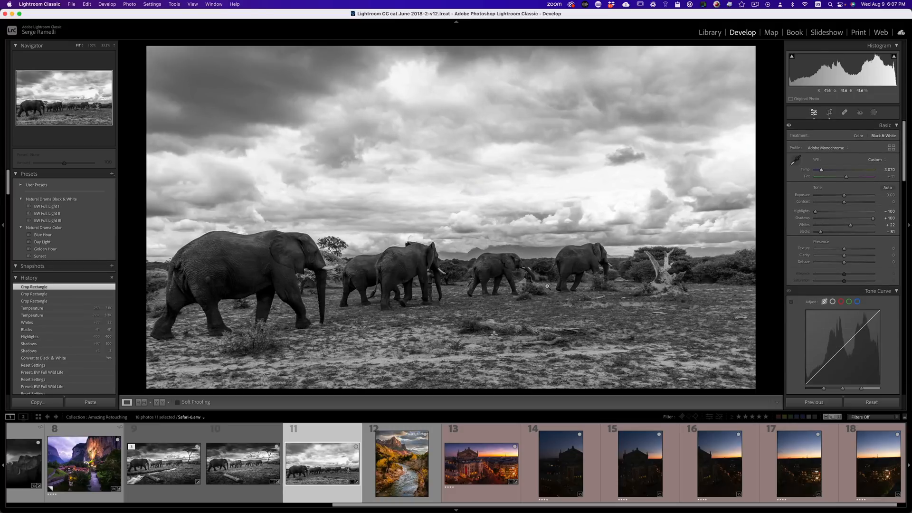
click(829, 112)
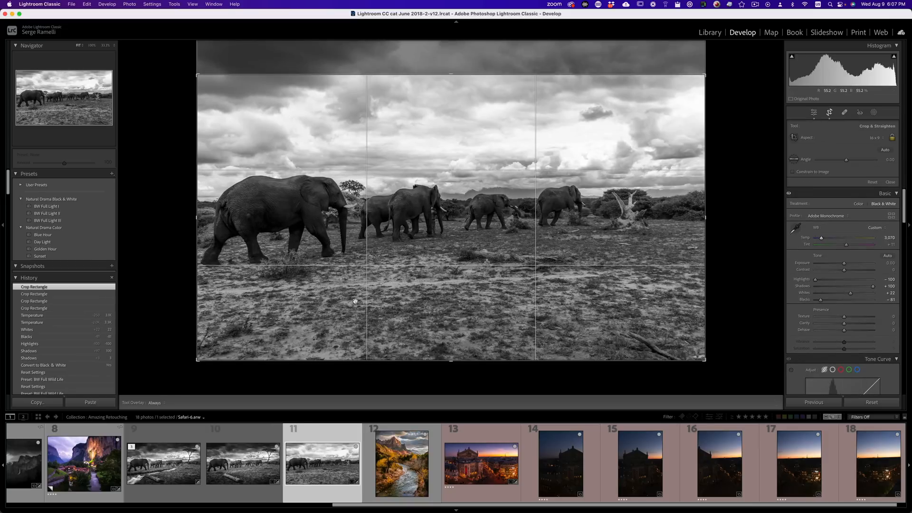
click(813, 112)
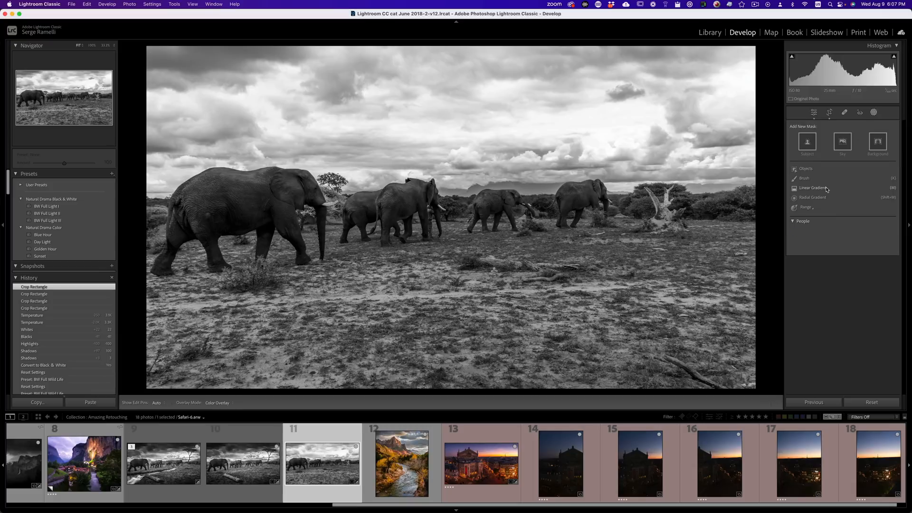
- Add a linear gradient mask over the sky, reposition it lower and pull its exposure down
click(807, 188)
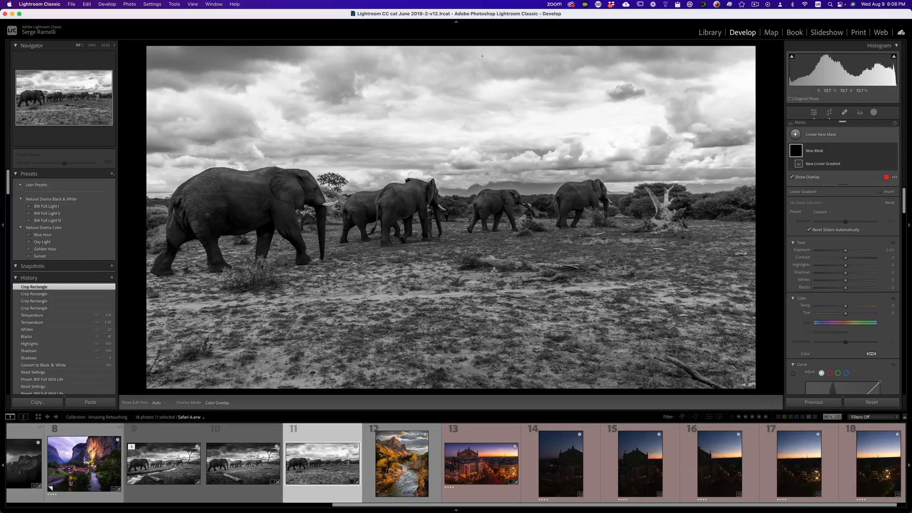
mouse_move(489, 87)
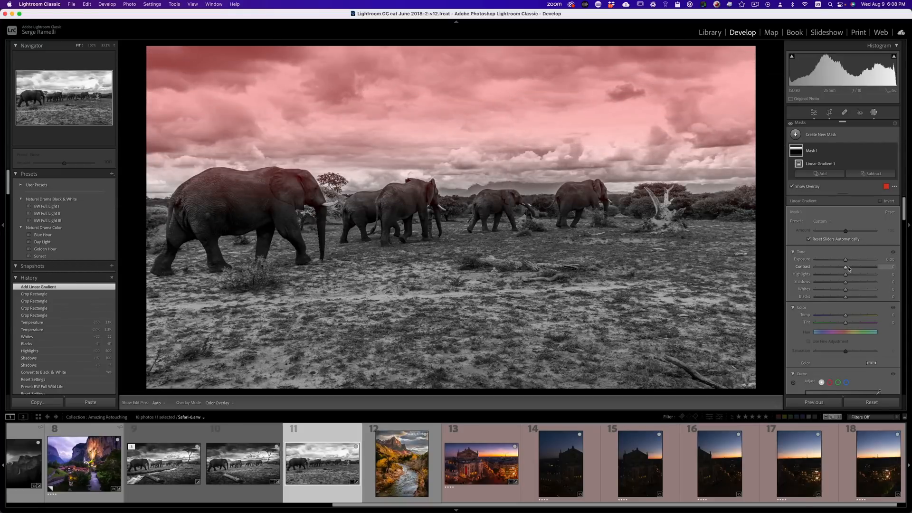
drag(846, 259, 840, 259)
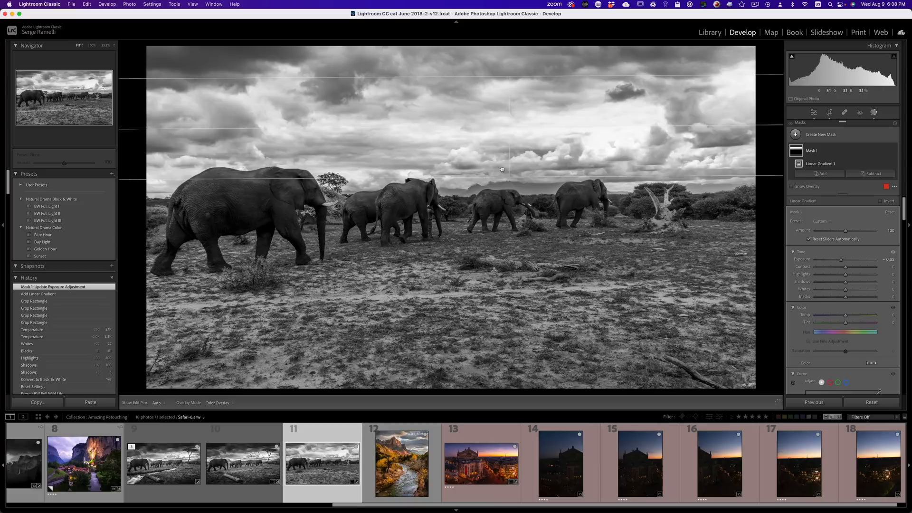
drag(502, 169, 503, 157)
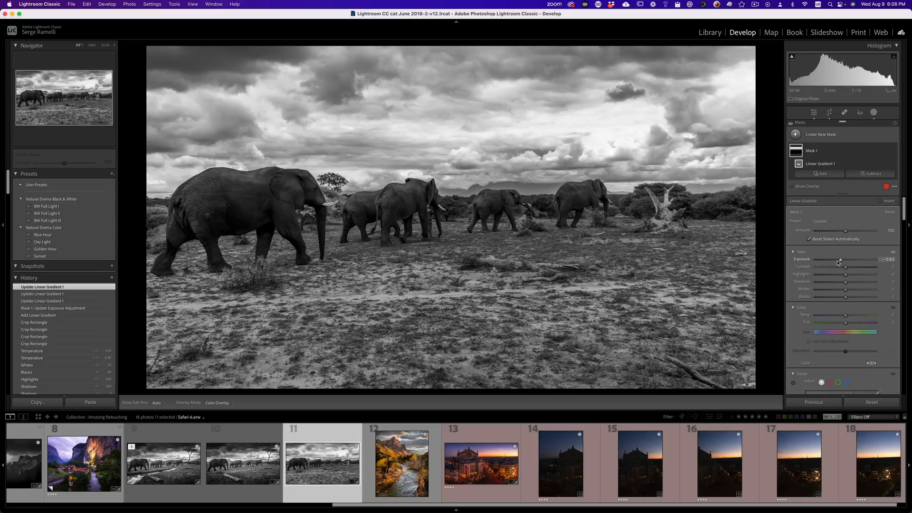
drag(839, 259, 837, 259)
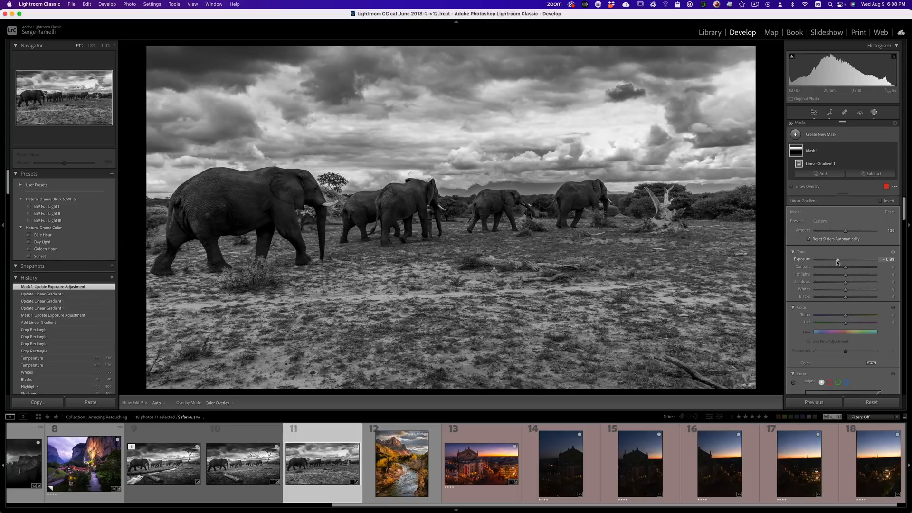
- Add a second sky gradient with lowered exposure, then leave masking
click(796, 135)
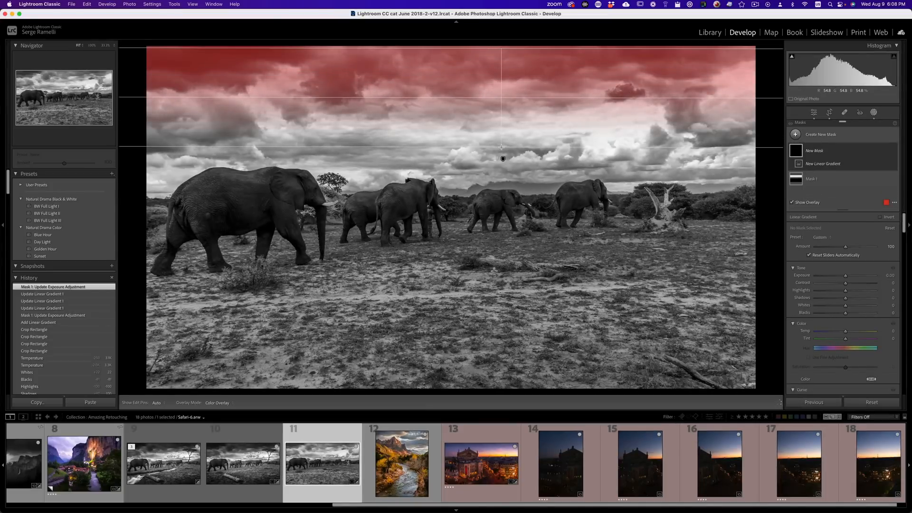
click(795, 135)
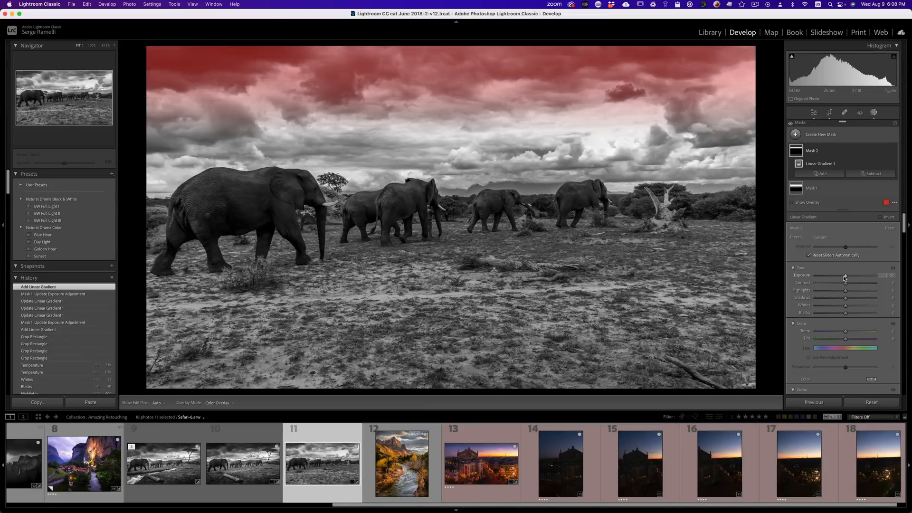
drag(846, 276, 840, 276)
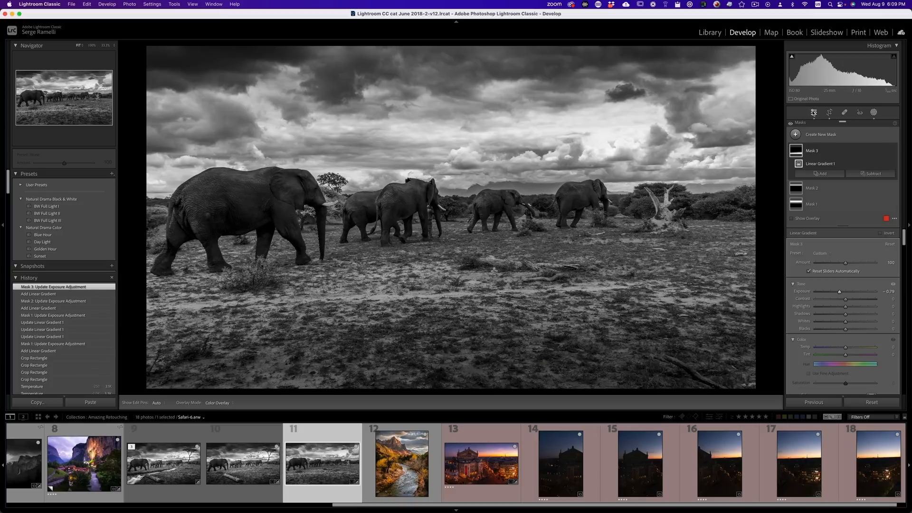
click(814, 112)
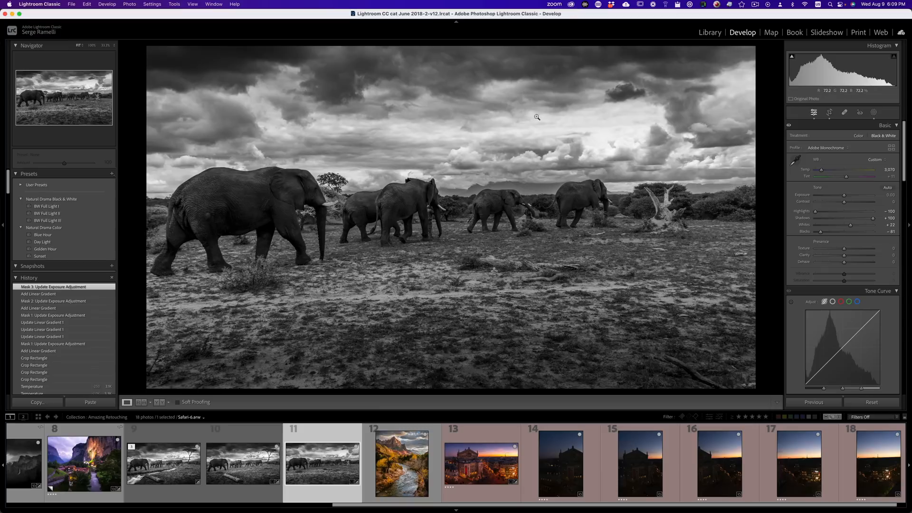
mouse_move(495, 161)
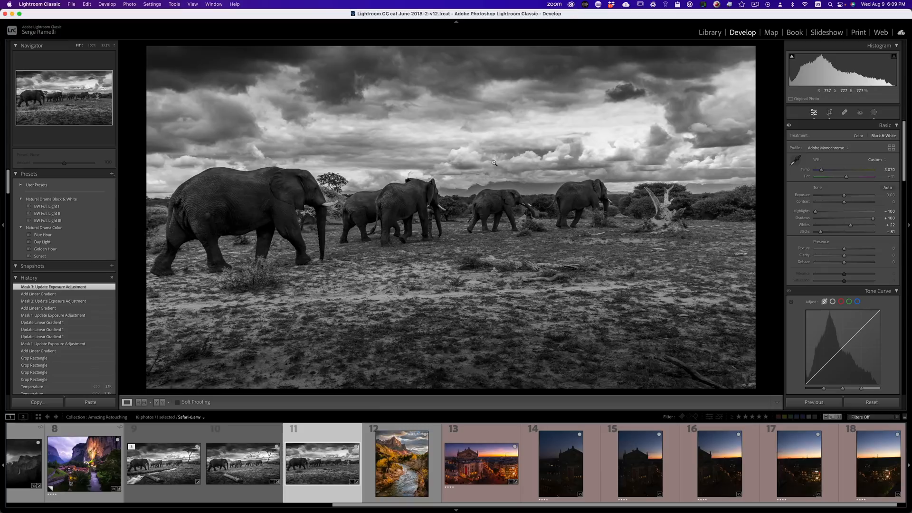
- Launch Adobe Photoshop (Beta) from Spotlight by searching 'be'
key(Cmd+Space)
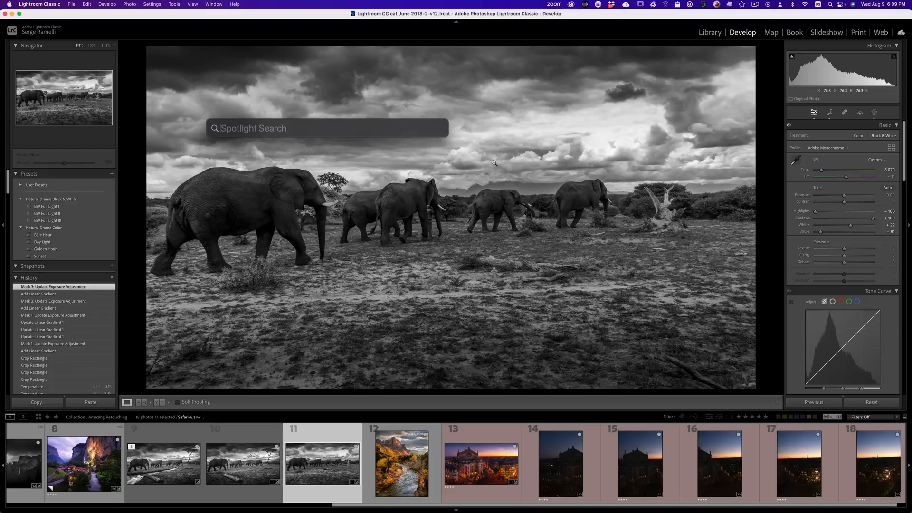
text(be)
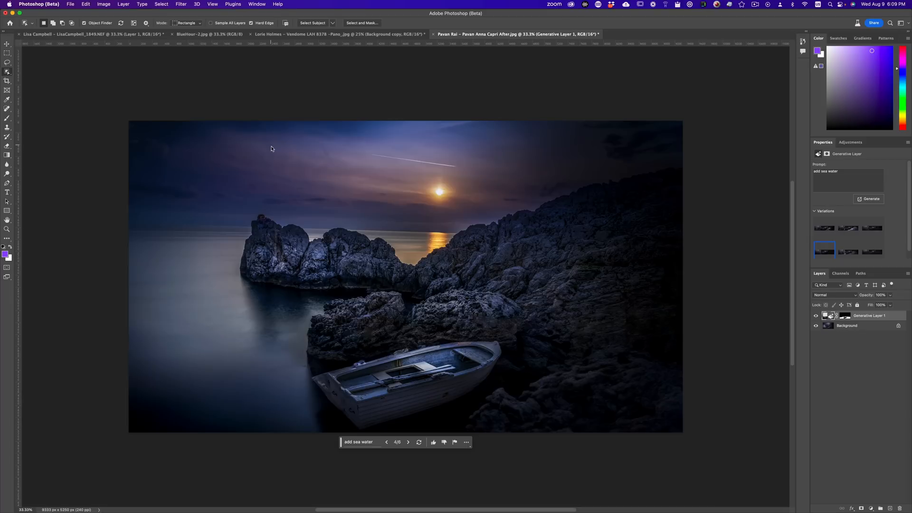
mouse_move(407, 211)
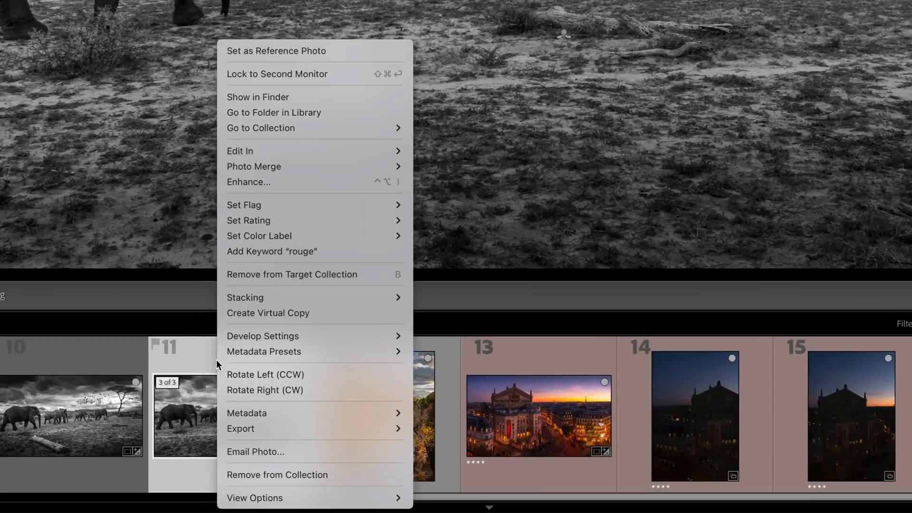
mouse_move(240, 151)
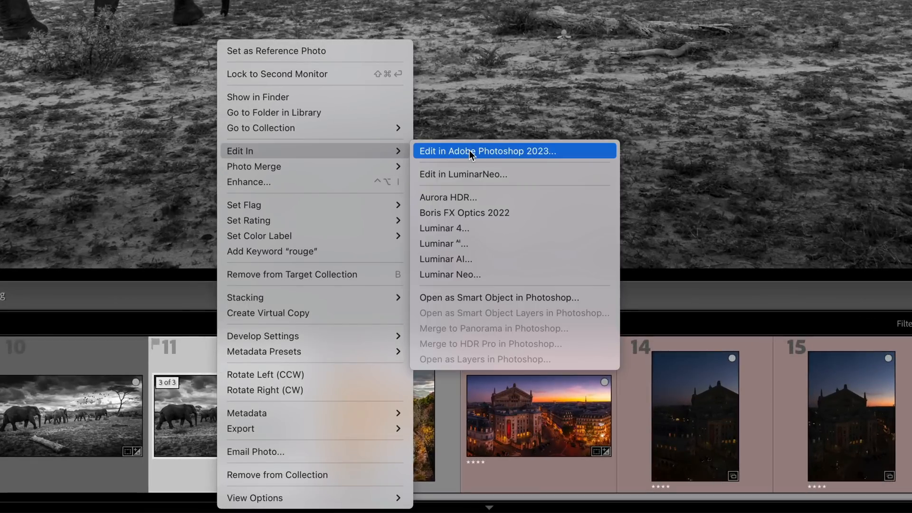
- Send the elephant photo from the filmstrip to Adobe Photoshop (Beta) via Edit In
click(474, 151)
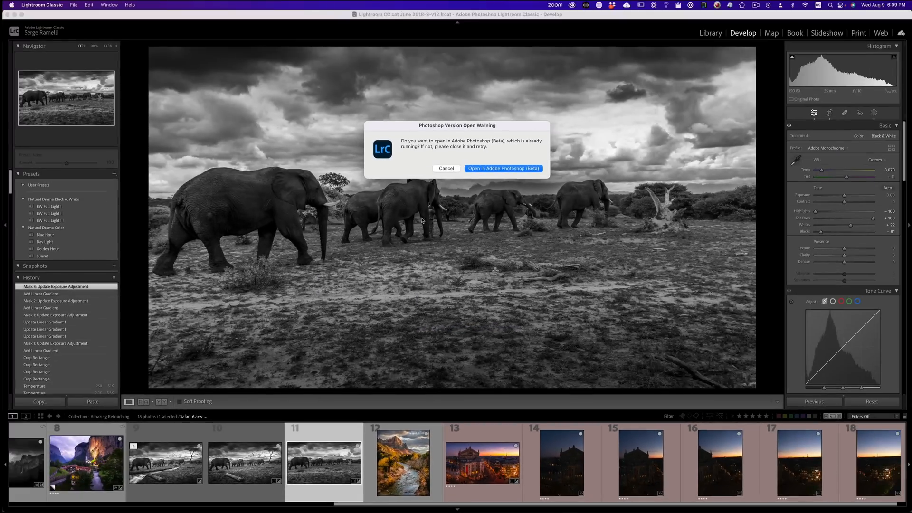
click(447, 168)
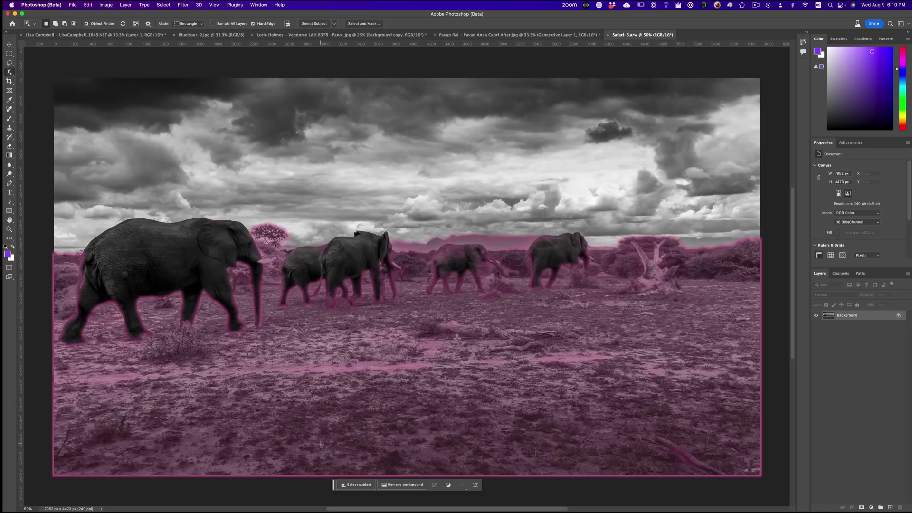
- Show About Photoshop to confirm the 24.7.0 beta version
click(36, 4)
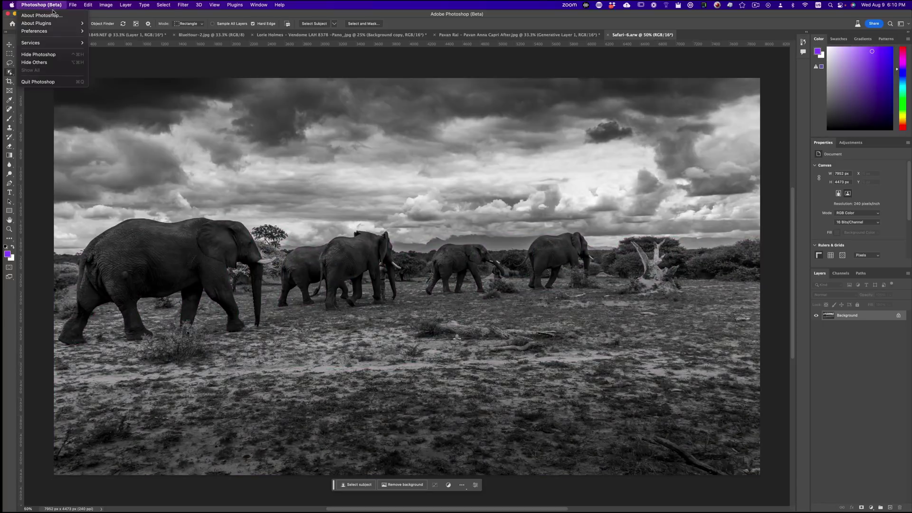
click(43, 15)
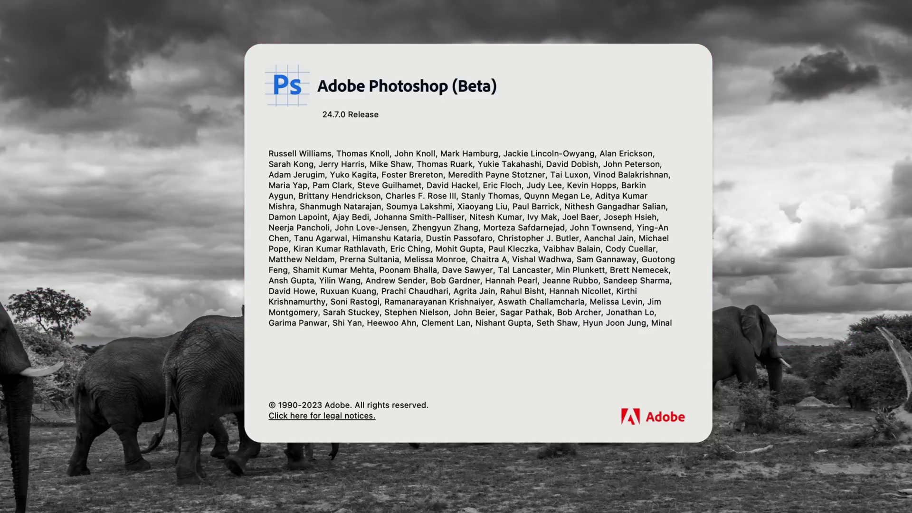
mouse_move(47, 359)
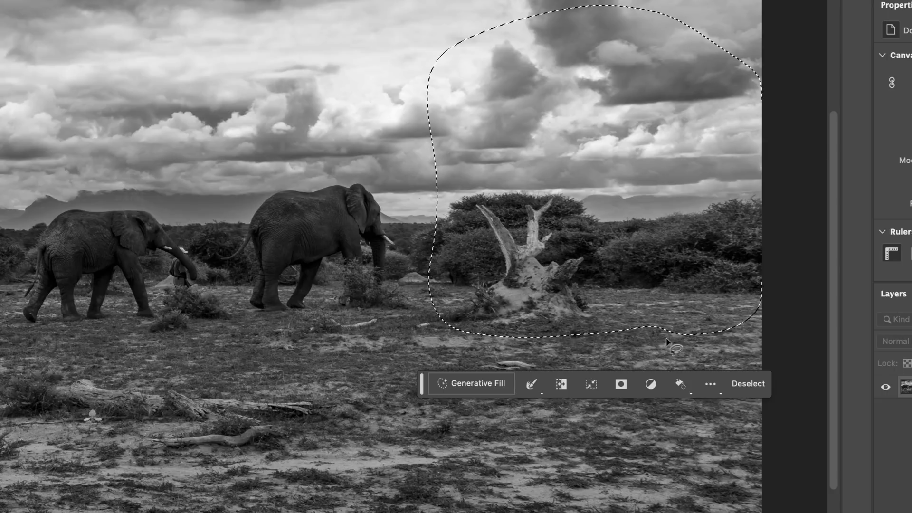
- Generative Fill the lassoed stump with the prompt 'add an africa tree'
click(474, 383)
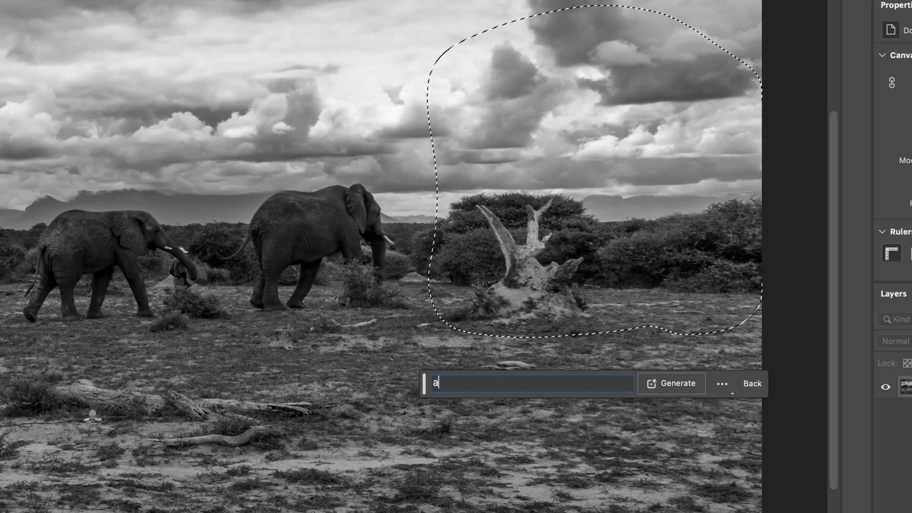
text(dd an african tr)
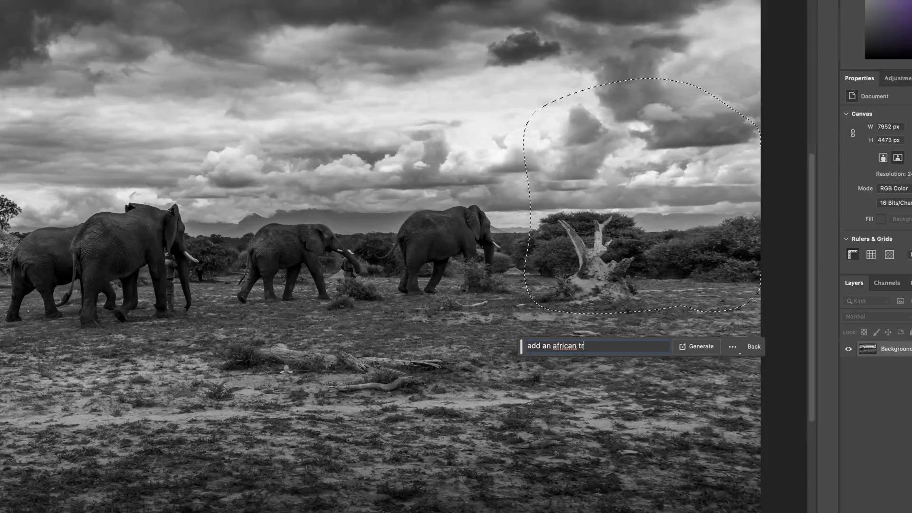
click(701, 346)
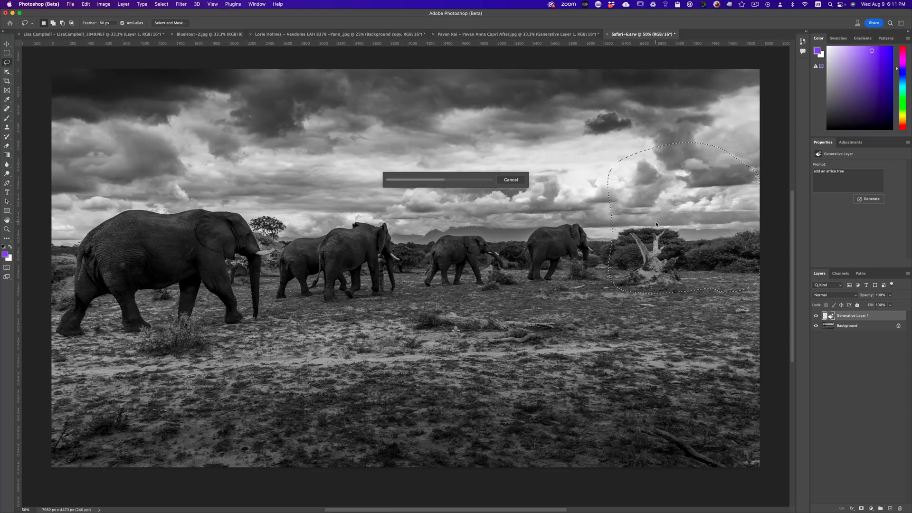
mouse_move(659, 229)
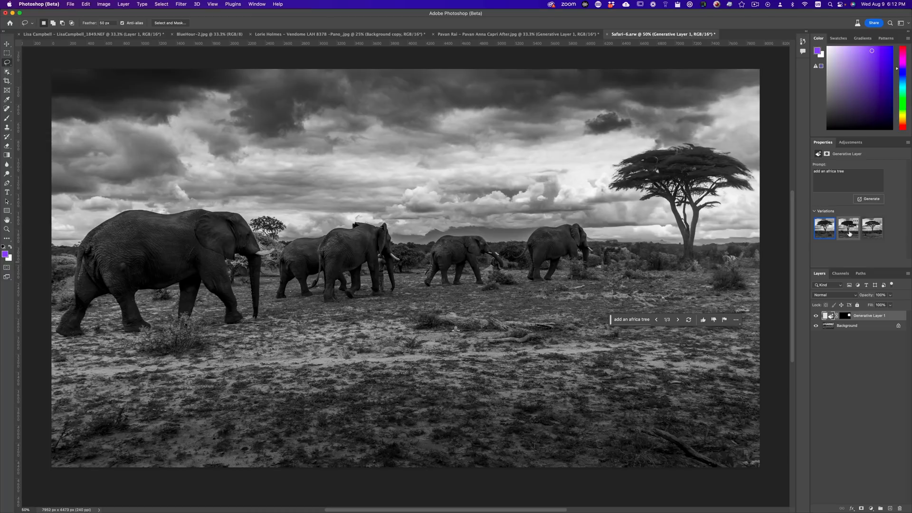
- Compare the three generated tree variations and keep the second acacia tree
click(849, 228)
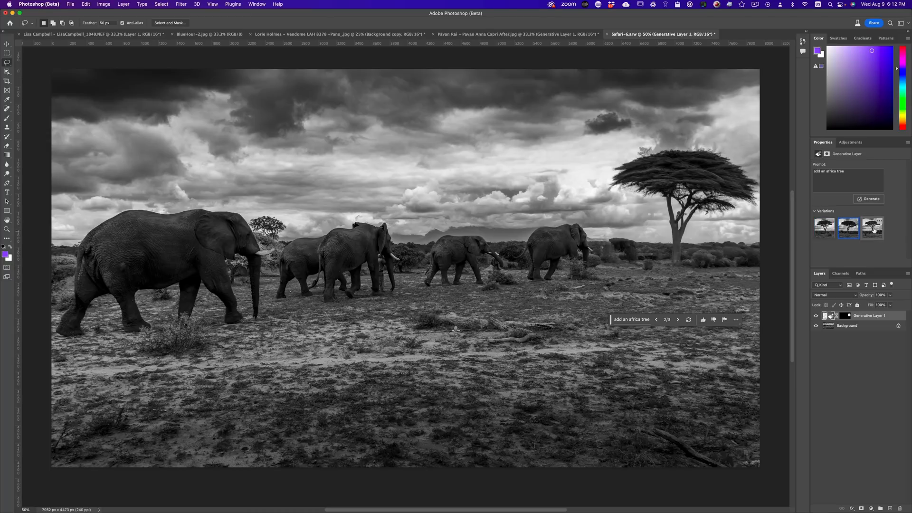
click(848, 228)
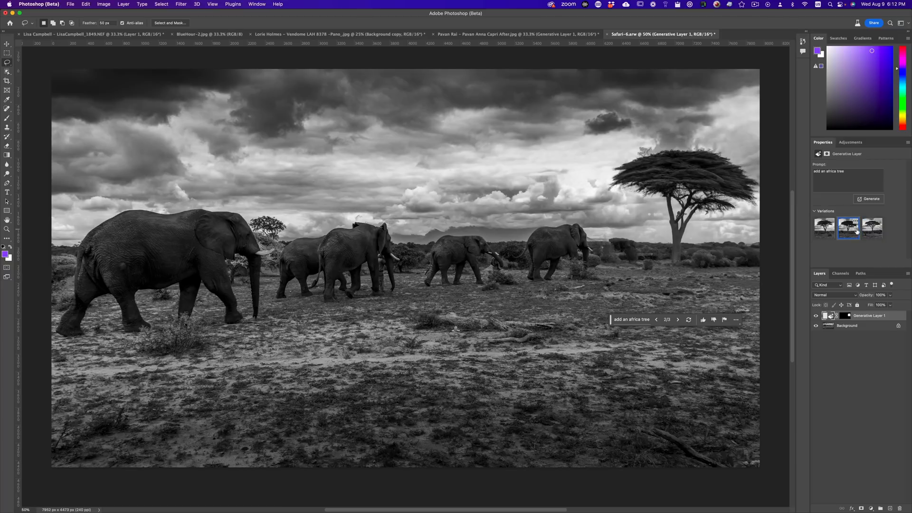
click(848, 228)
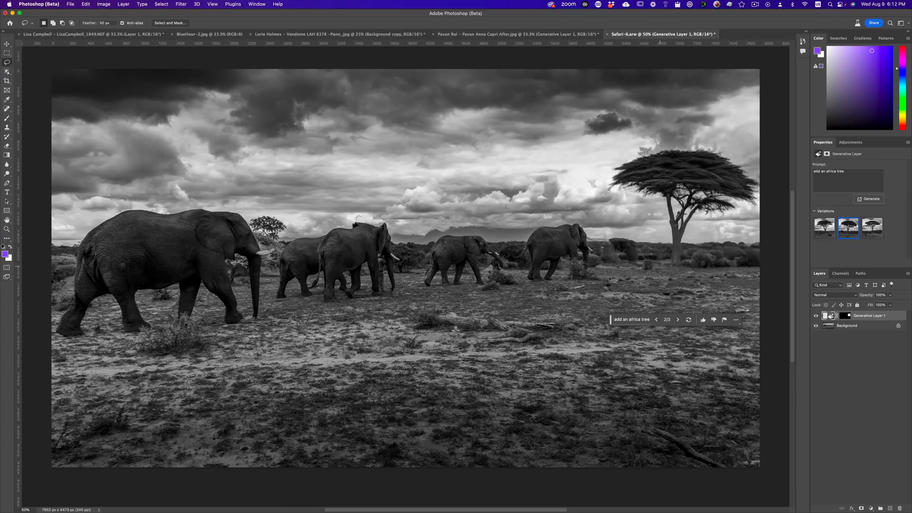
mouse_move(91, 392)
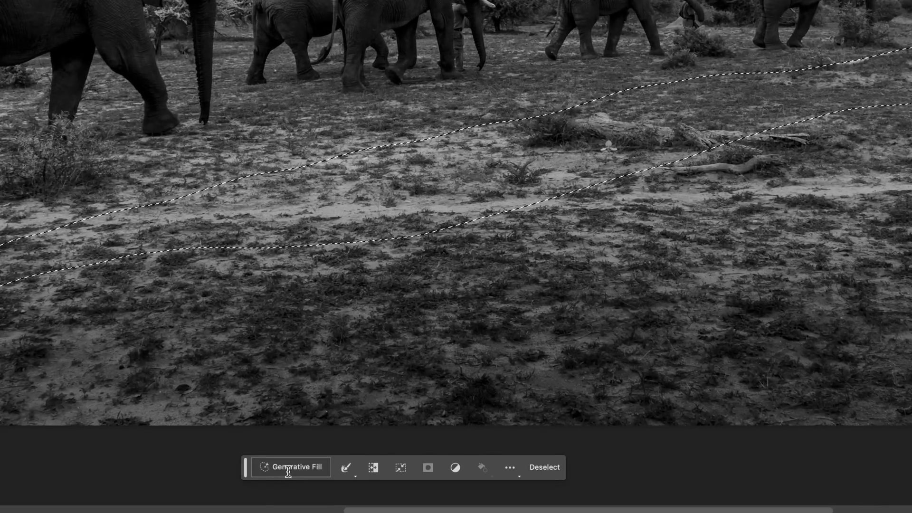
click(291, 466)
text(add a river)
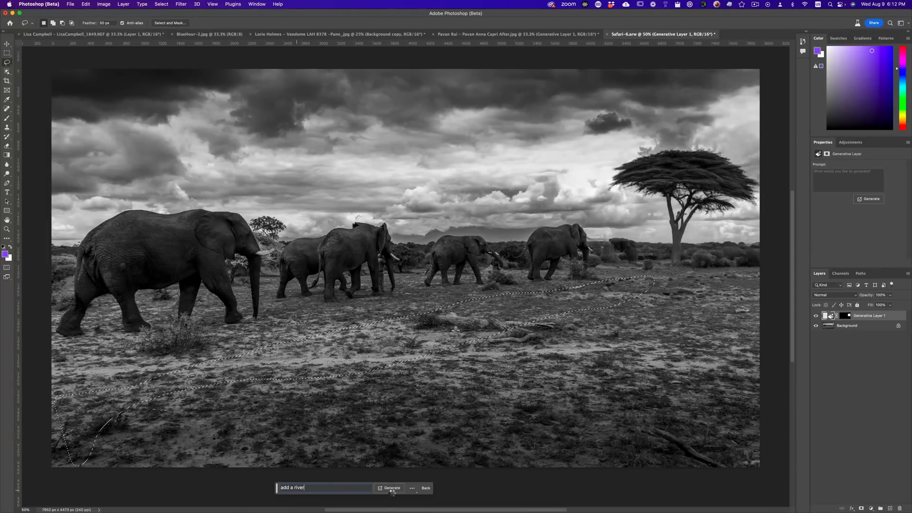
click(389, 488)
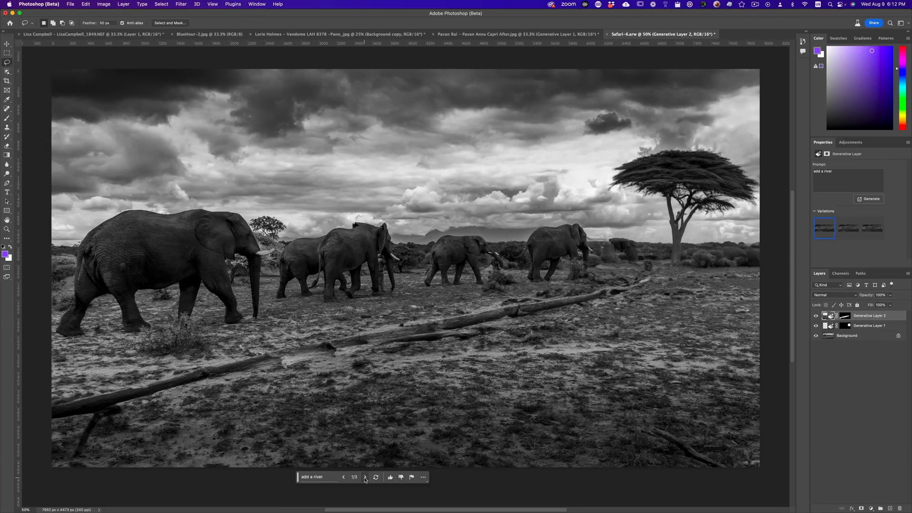
click(365, 477)
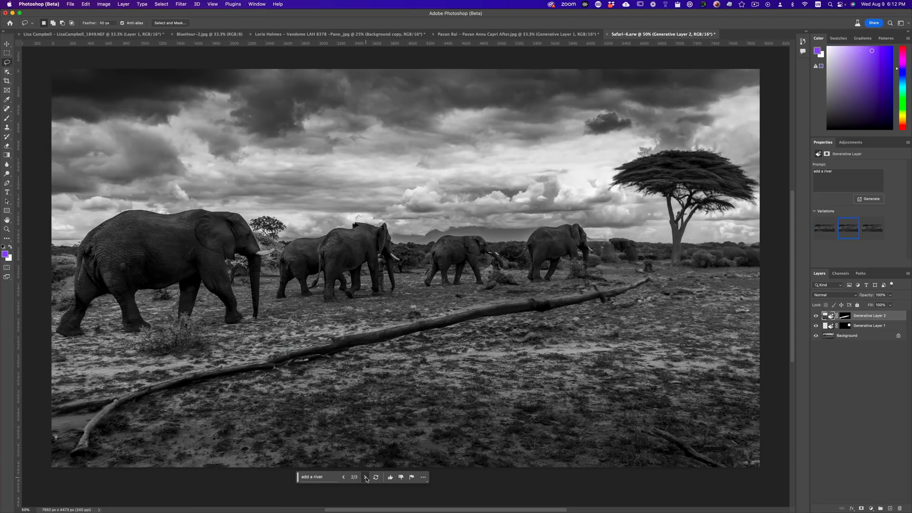
click(365, 477)
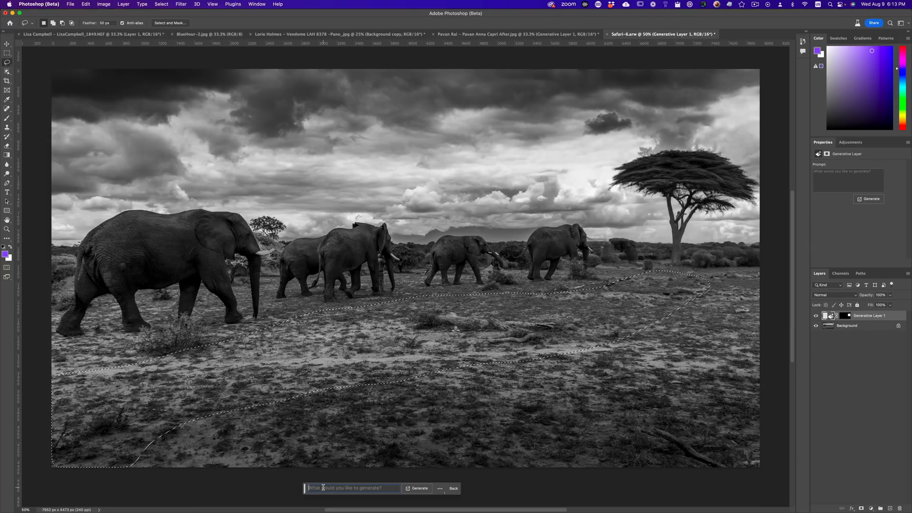
- Generate 'add a pond' in the foreground selection and step to variation 3 of 3
text(add a pond)
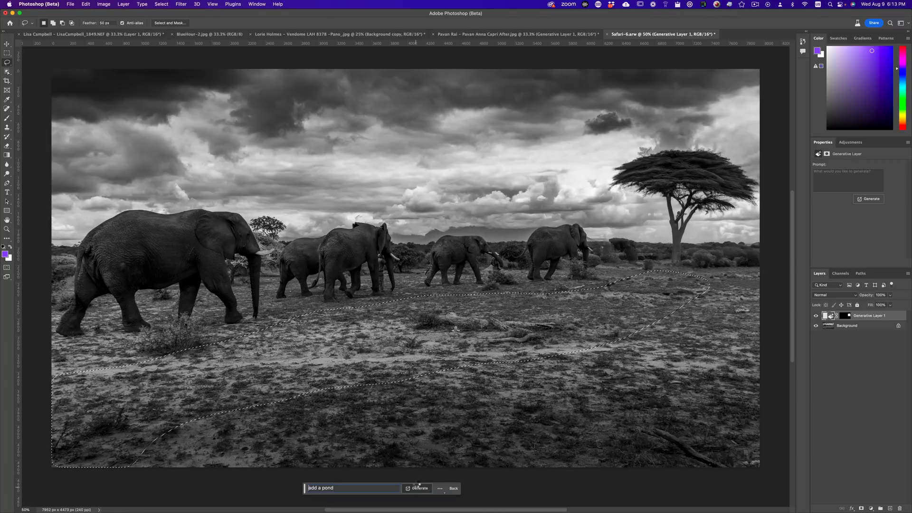
click(419, 488)
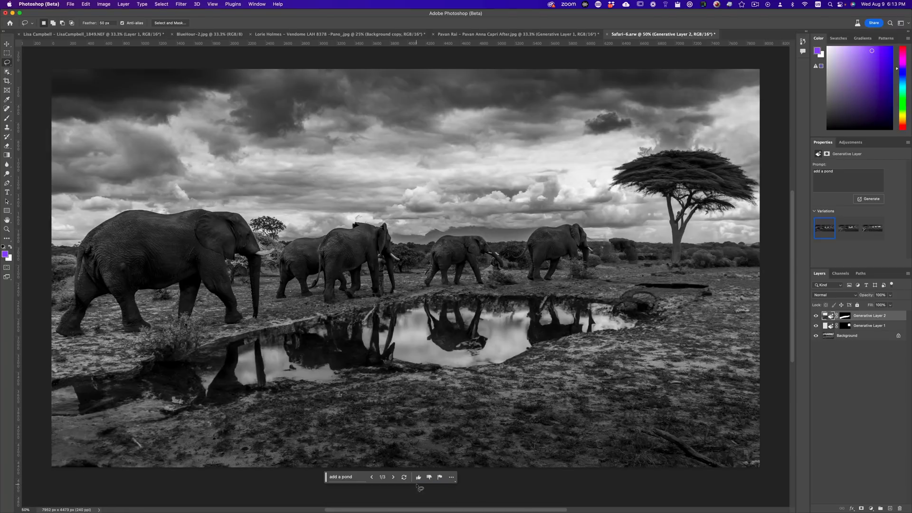
mouse_move(211, 386)
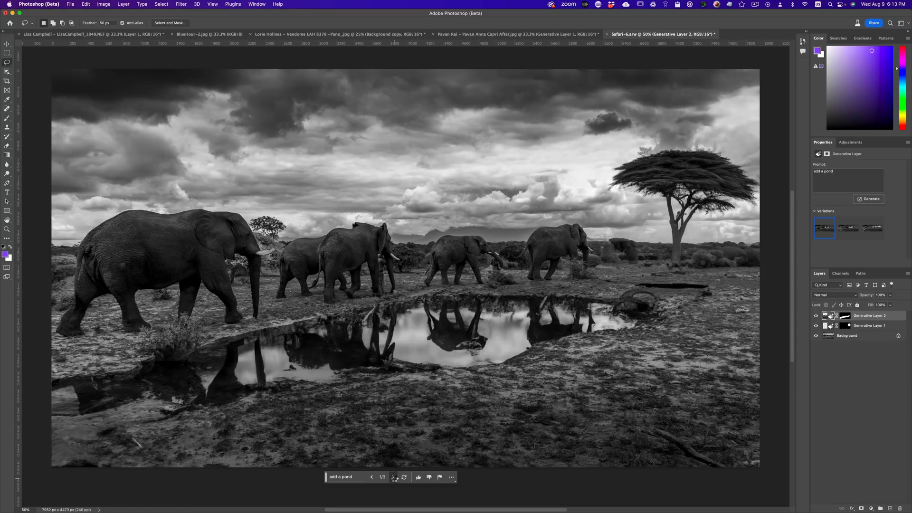
click(394, 477)
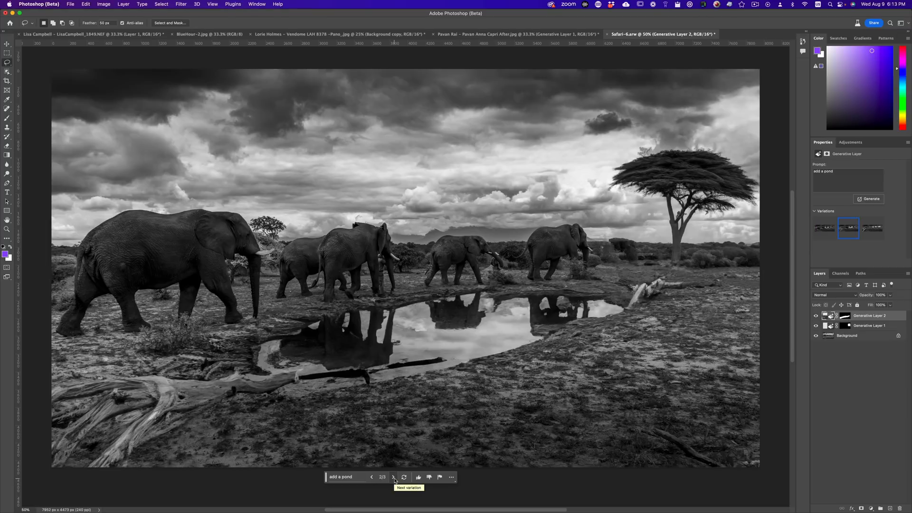
click(393, 477)
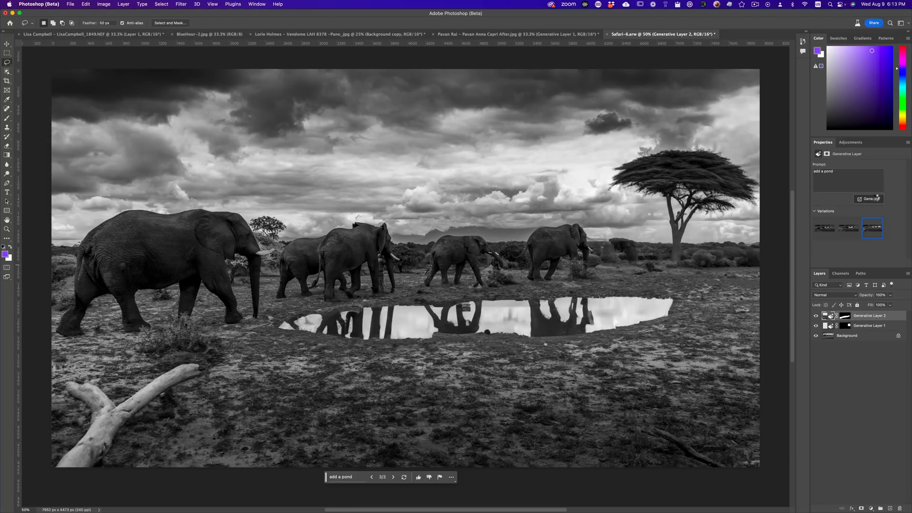
- Generate more pond variations, choose the second wider reflecting pond and target its layer mask
click(871, 199)
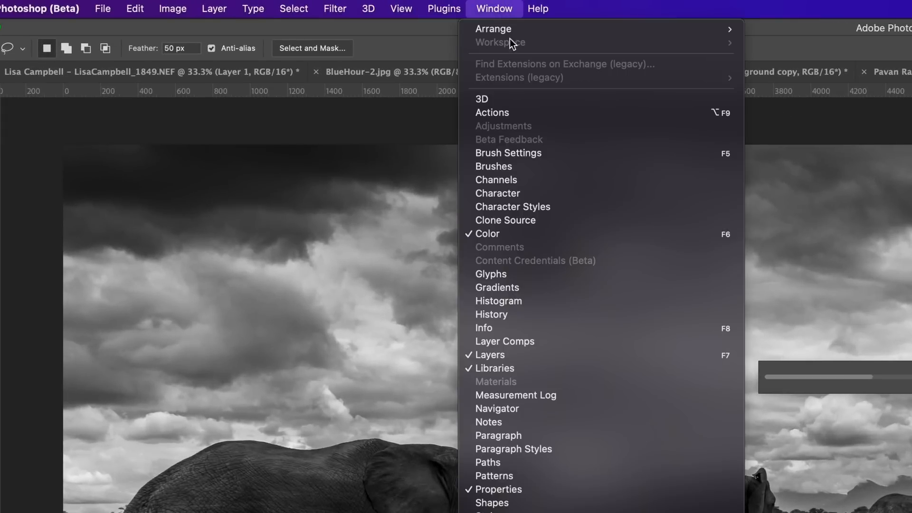
mouse_move(804, 38)
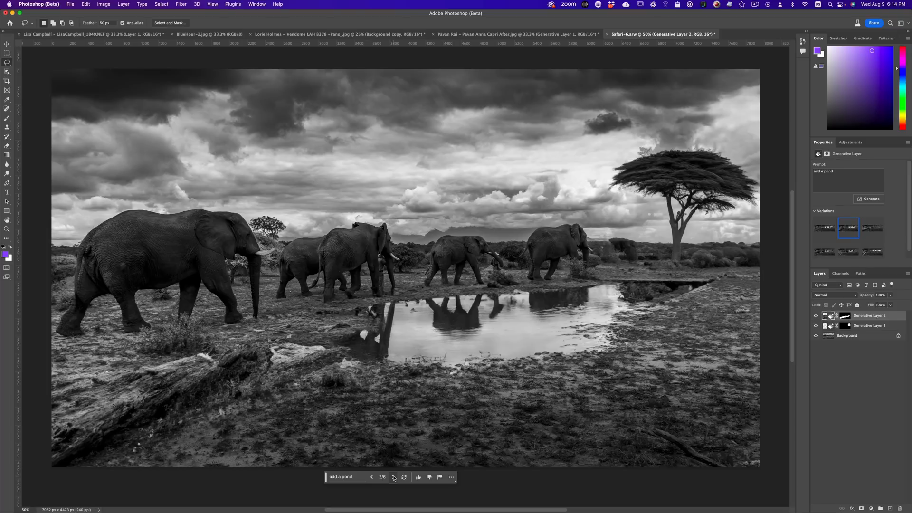
click(394, 477)
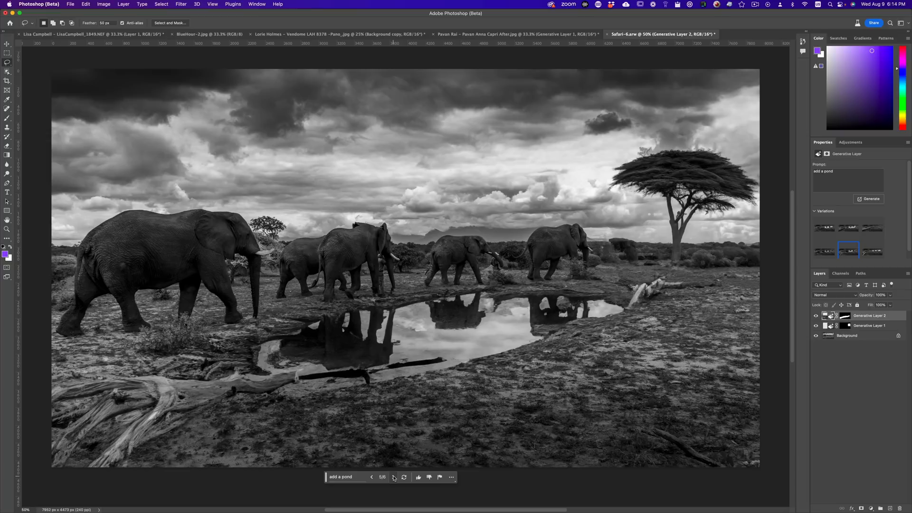
click(393, 477)
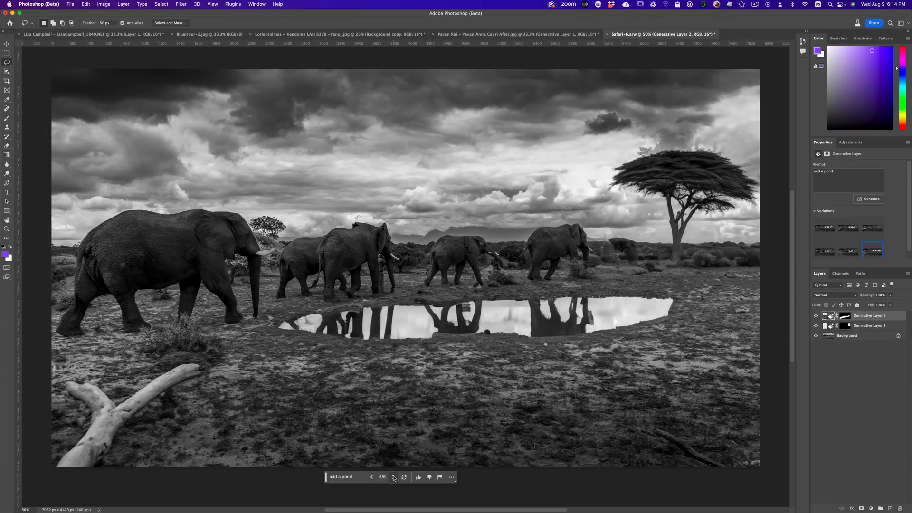
click(371, 477)
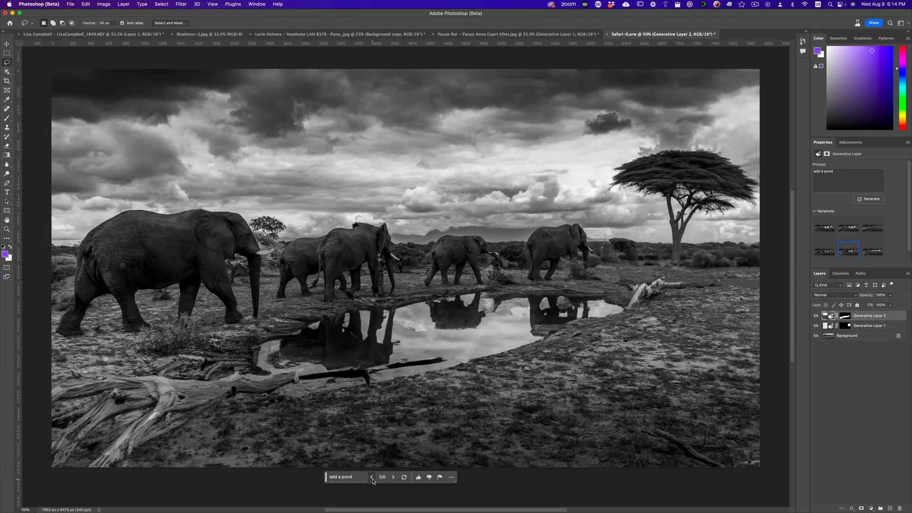
click(849, 228)
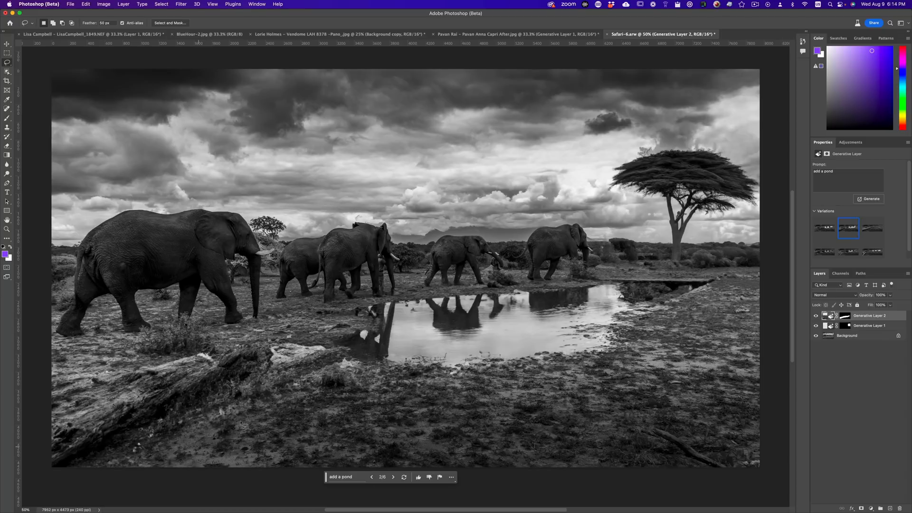
click(844, 315)
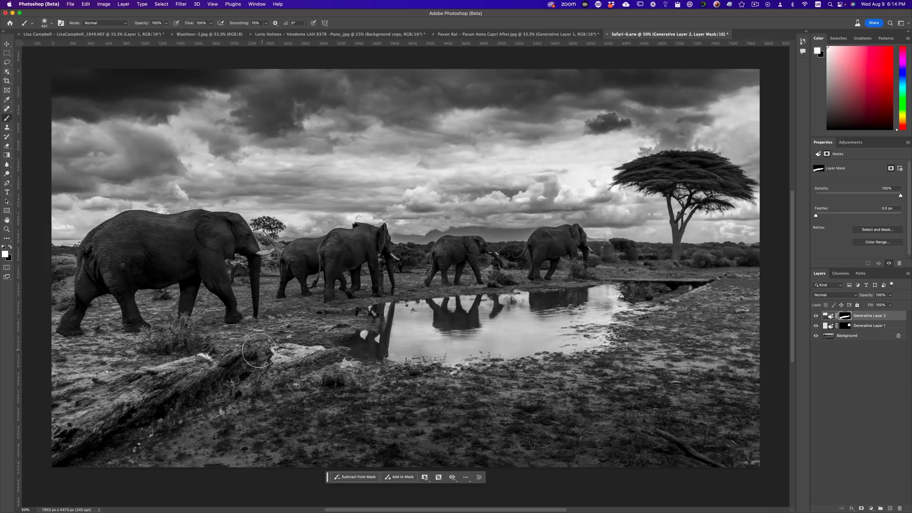
mouse_move(34, 291)
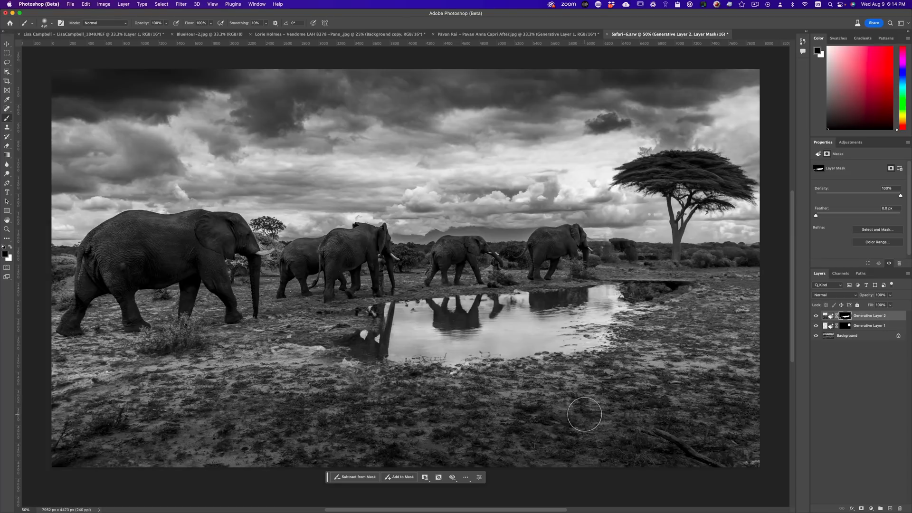
mouse_move(522, 201)
text(add a flock of birds)
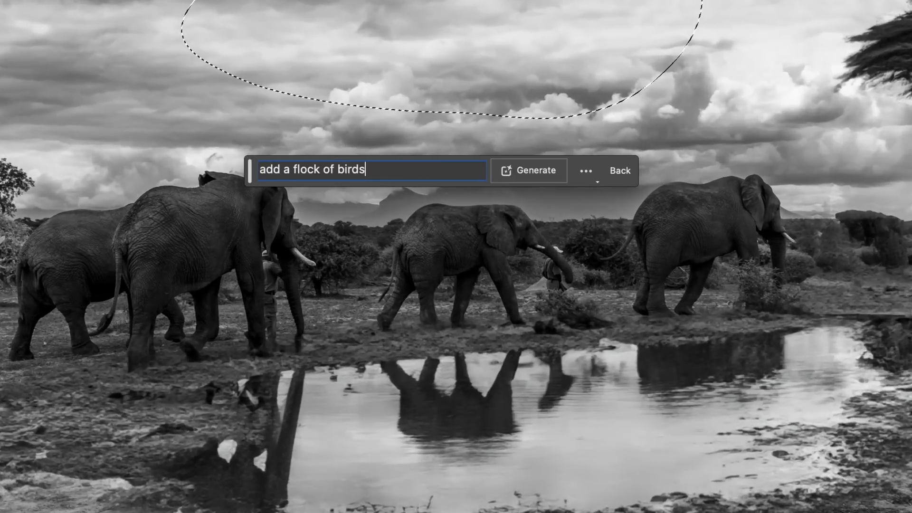
- Generate birds from the 'add a flock of birds' prompt and keep the first variation
click(529, 171)
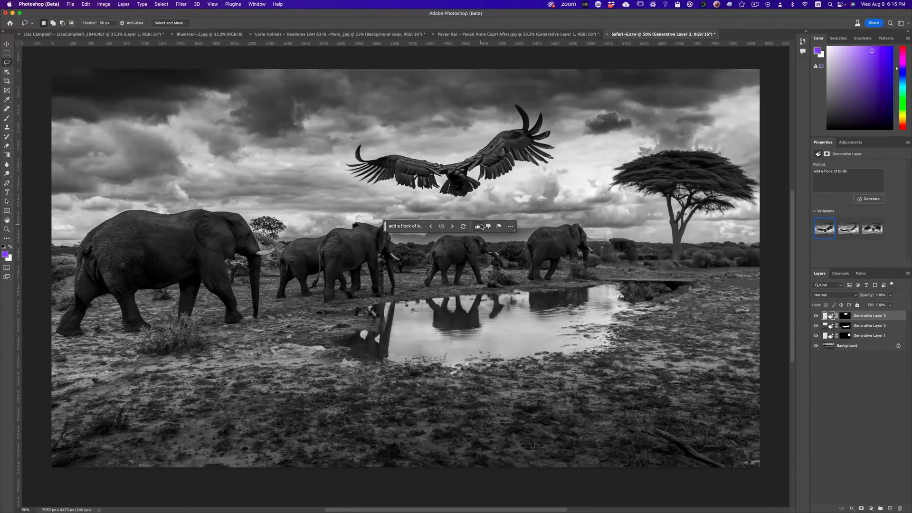
click(452, 227)
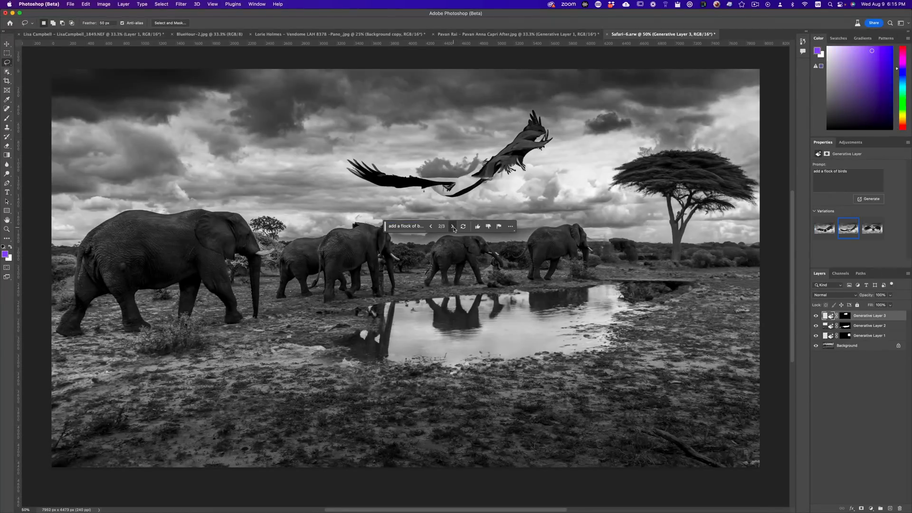
click(453, 226)
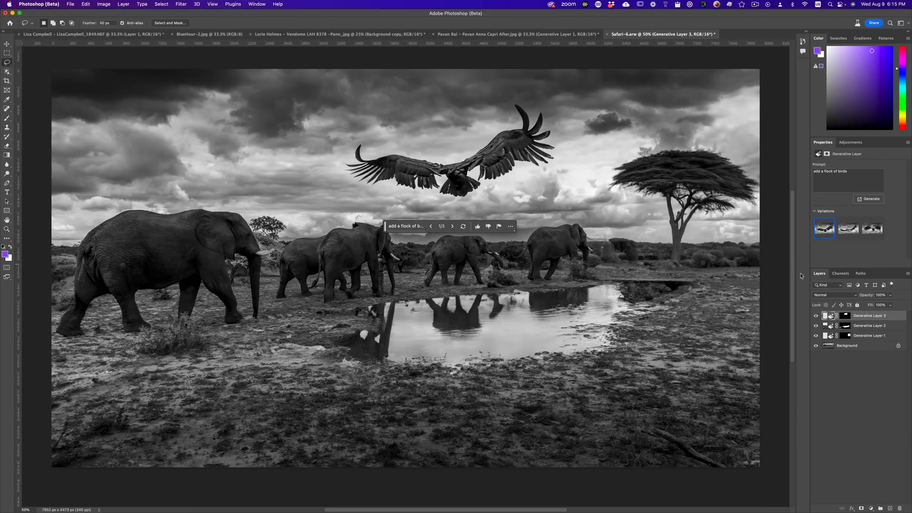
mouse_move(455, 500)
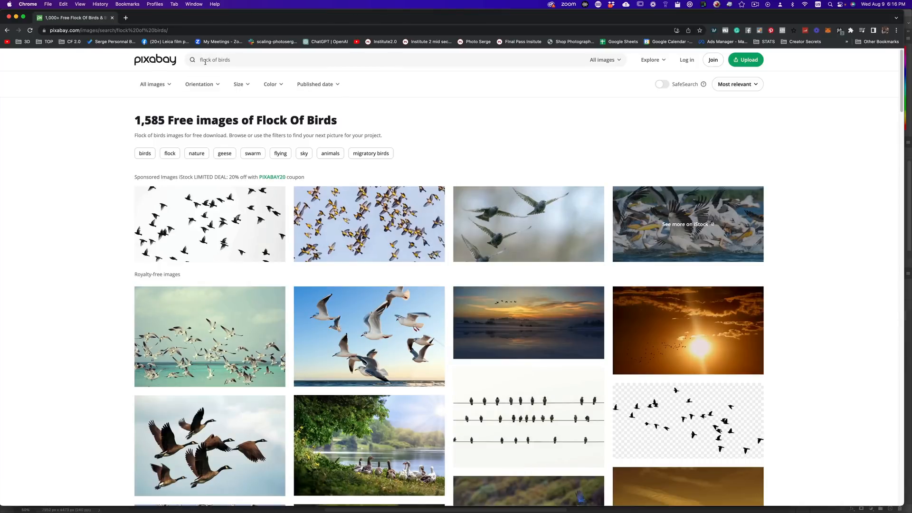
- Browse the Pixabay results and return to the Birds Flock Silhouette page
scroll(down, 3)
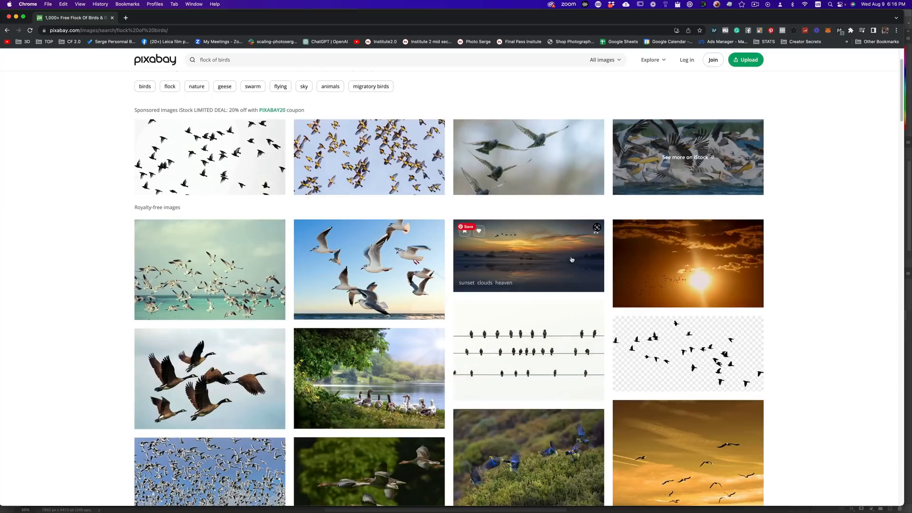
scroll(down, 3)
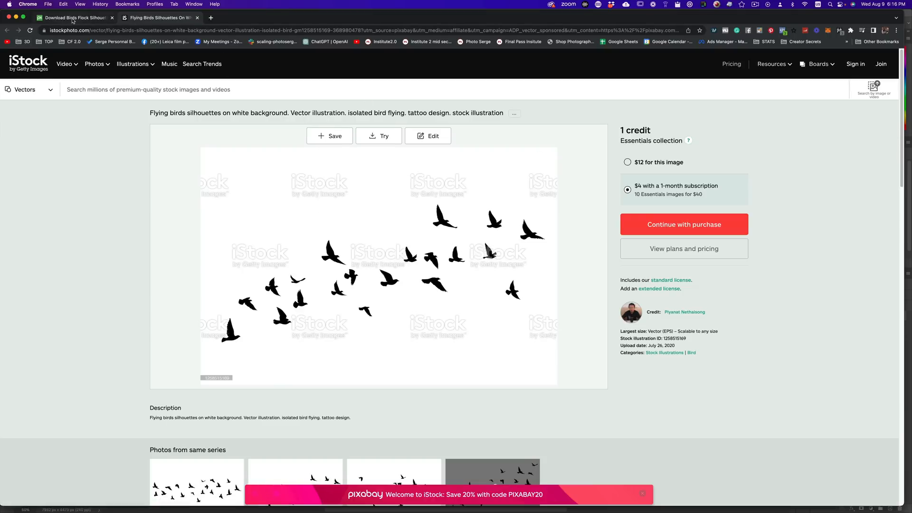
click(73, 18)
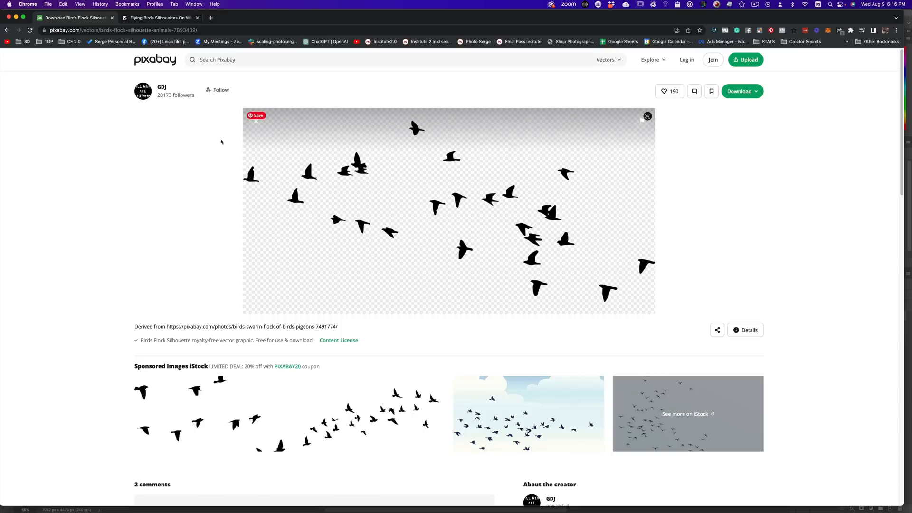
scroll(down, 3)
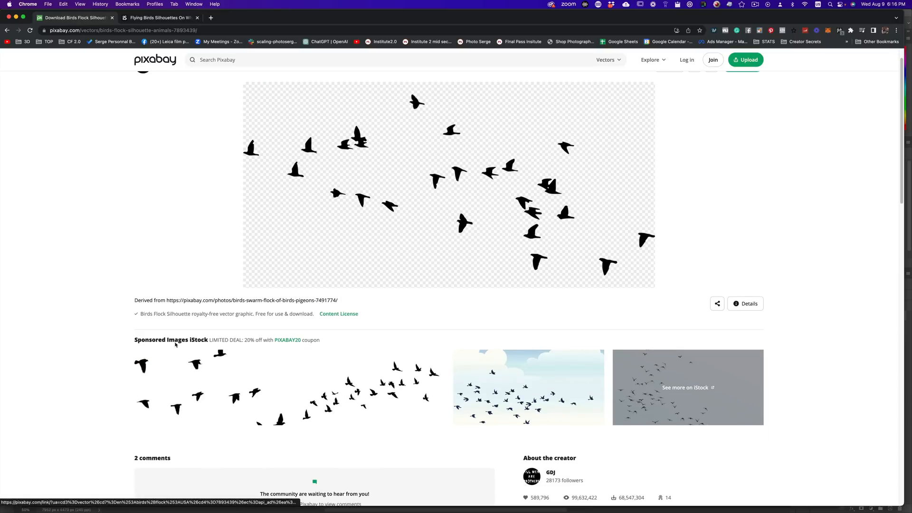
scroll(down, 3)
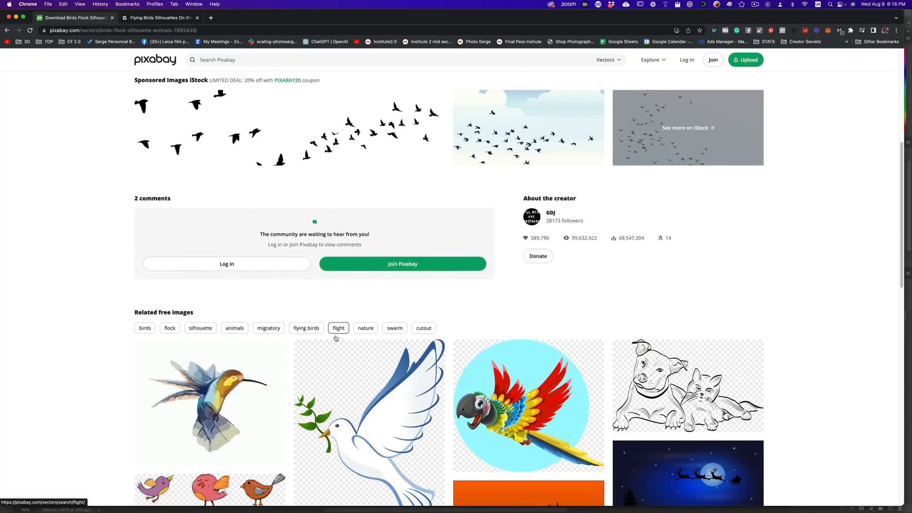
scroll(up, 3)
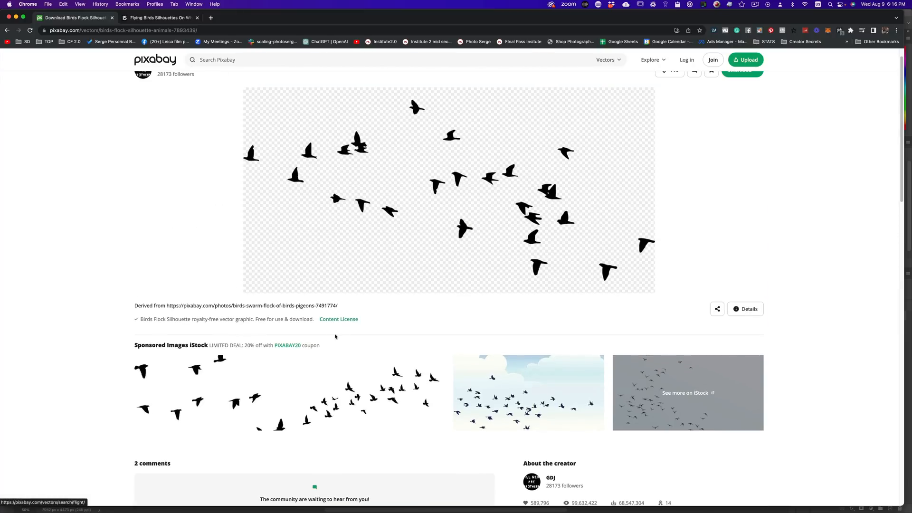
mouse_move(613, 164)
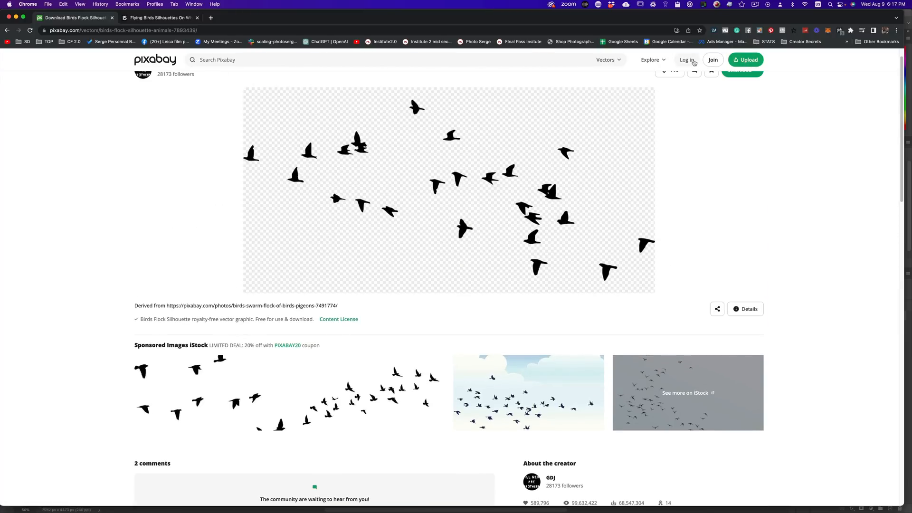
- Download the birds silhouette as the 1920×960 PNG
click(742, 91)
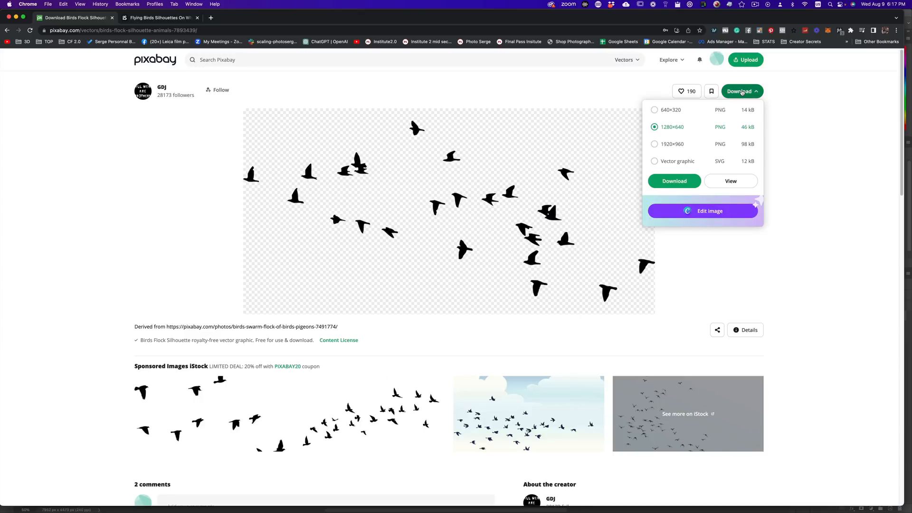
click(653, 144)
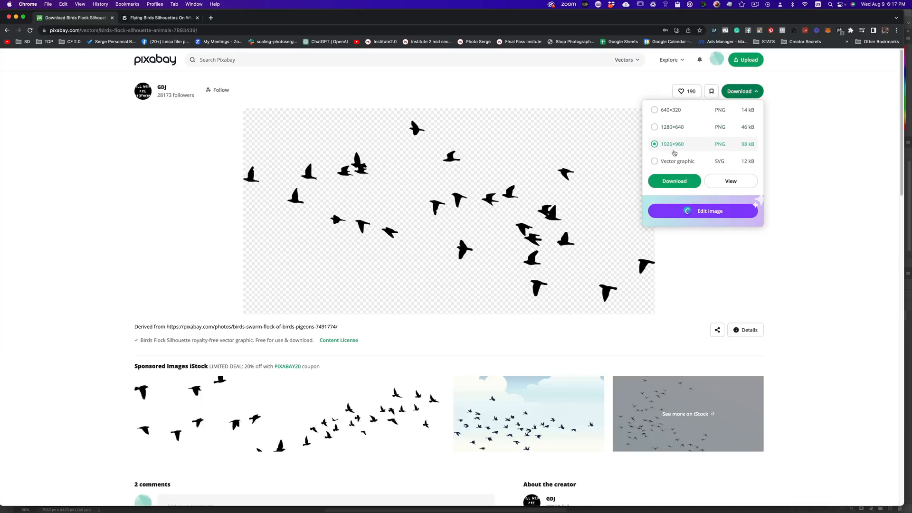
click(675, 180)
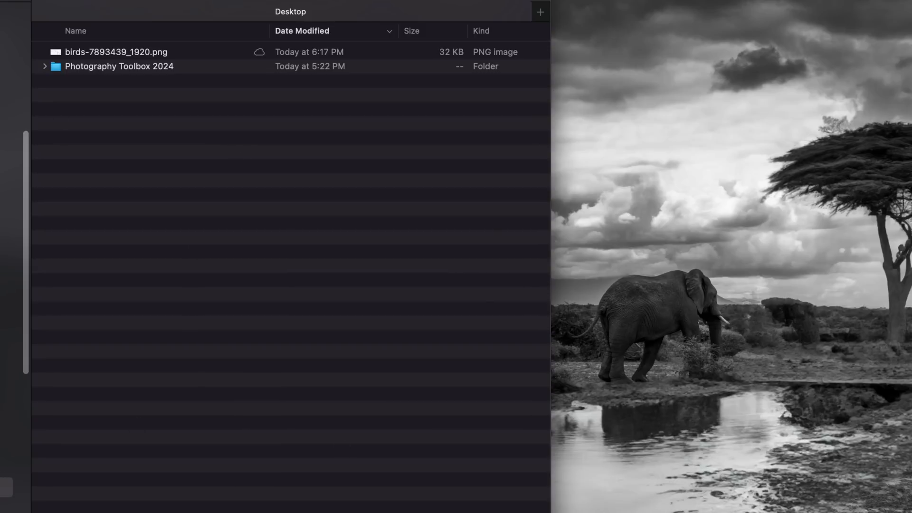
- Place birds-7893439_1920.png in the sky, flip it horizontally and shrink it toward the tree
click(117, 52)
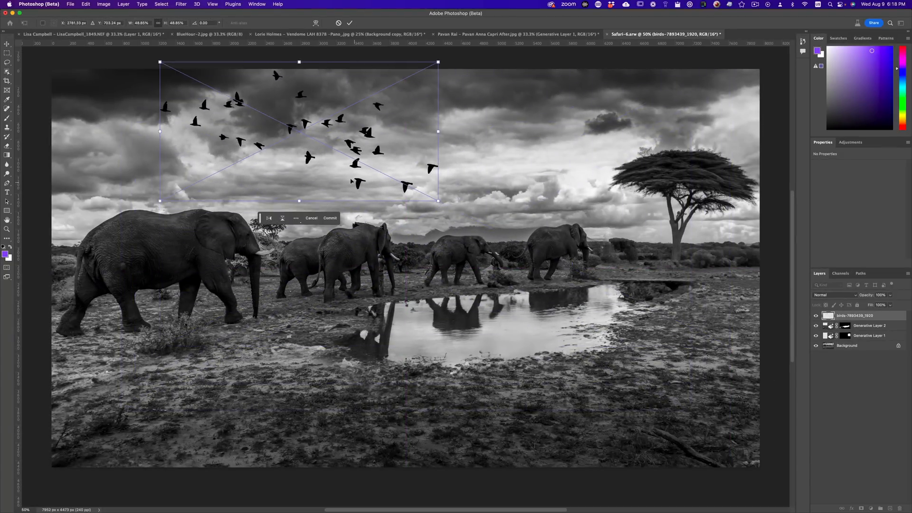
drag(299, 131, 461, 152)
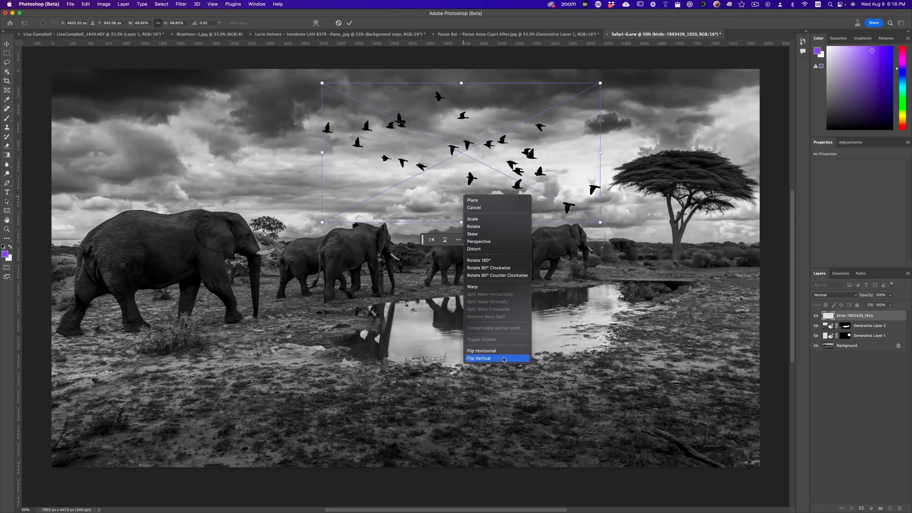
click(479, 358)
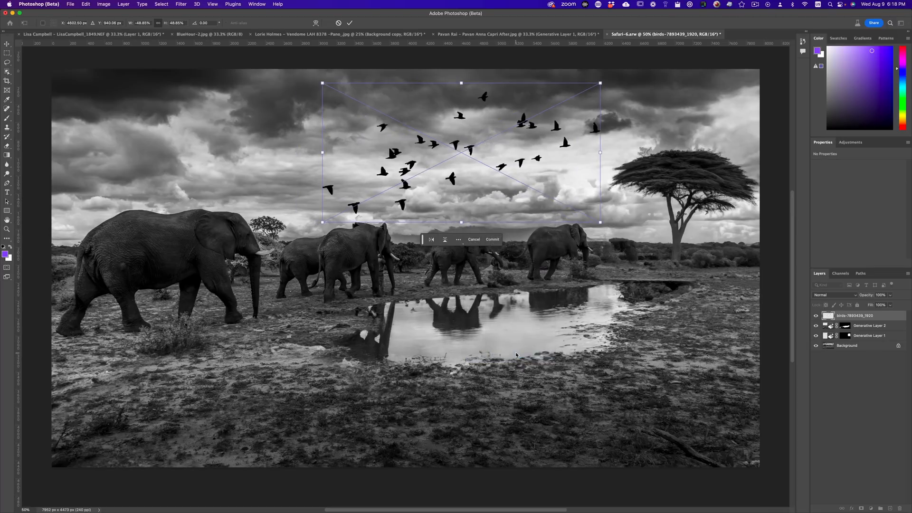
drag(600, 84, 537, 114)
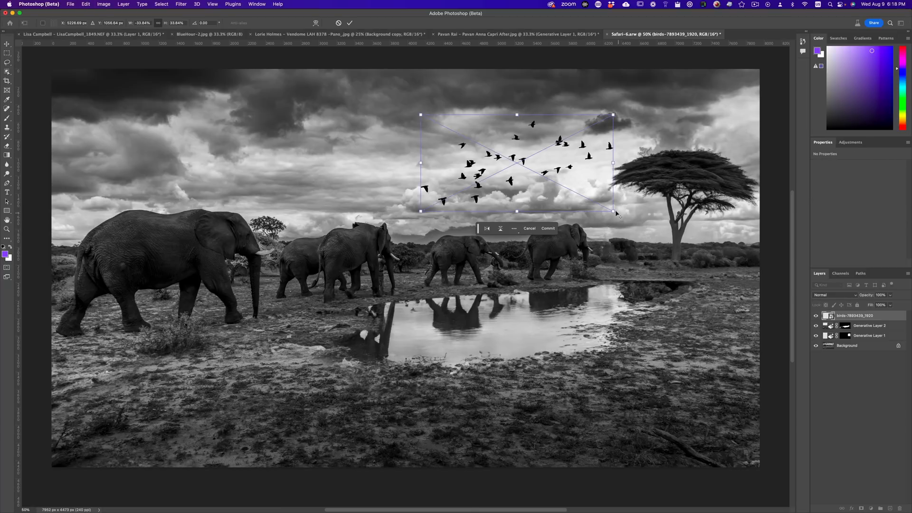
- Shrink the flock to a small group near the tree and lower its opacity to about 59%
drag(619, 213, 551, 178)
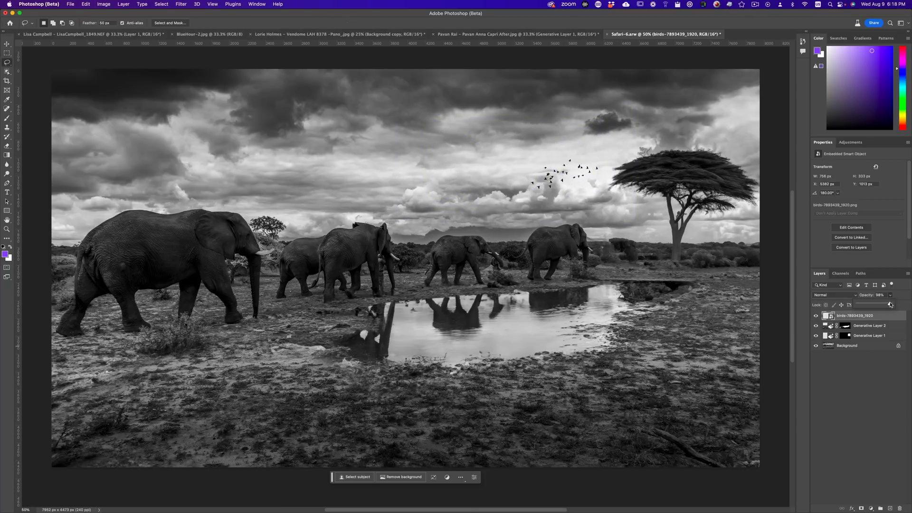
drag(891, 304, 875, 304)
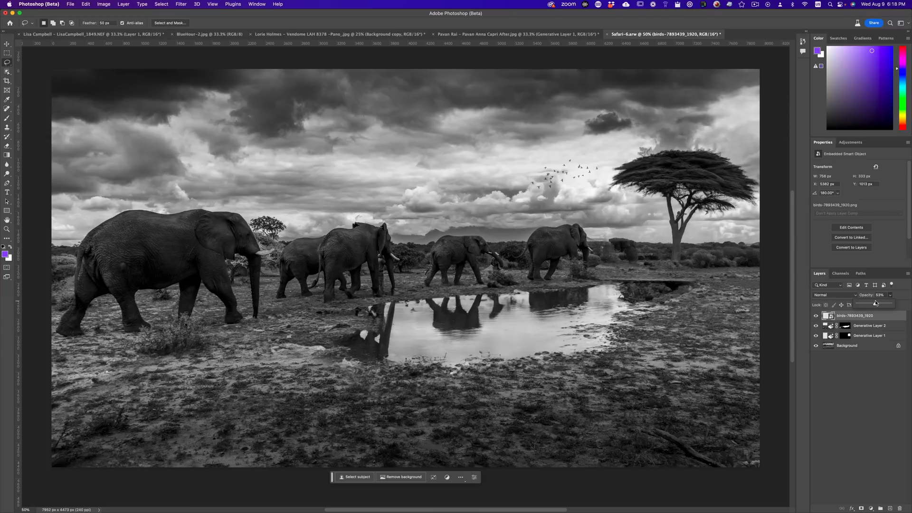
drag(875, 303, 878, 303)
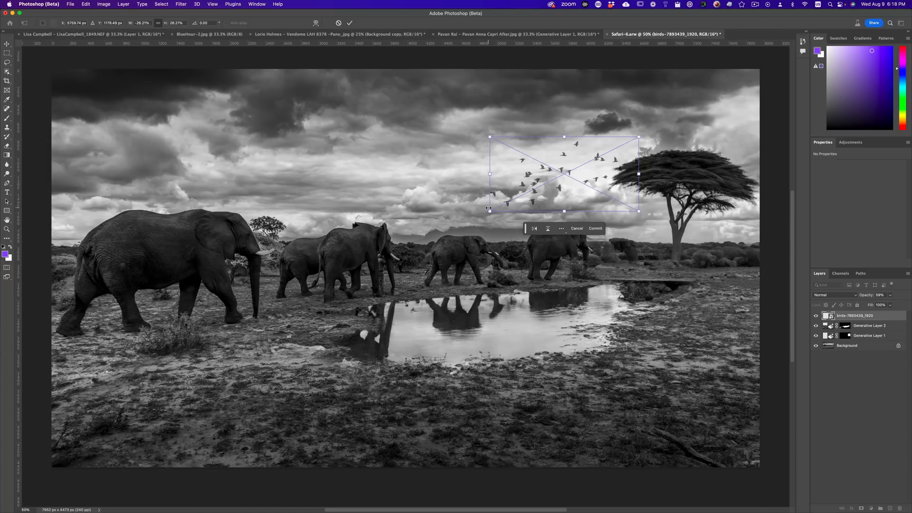
- Commit the final resize of the bird flock above the acacia tree
click(596, 229)
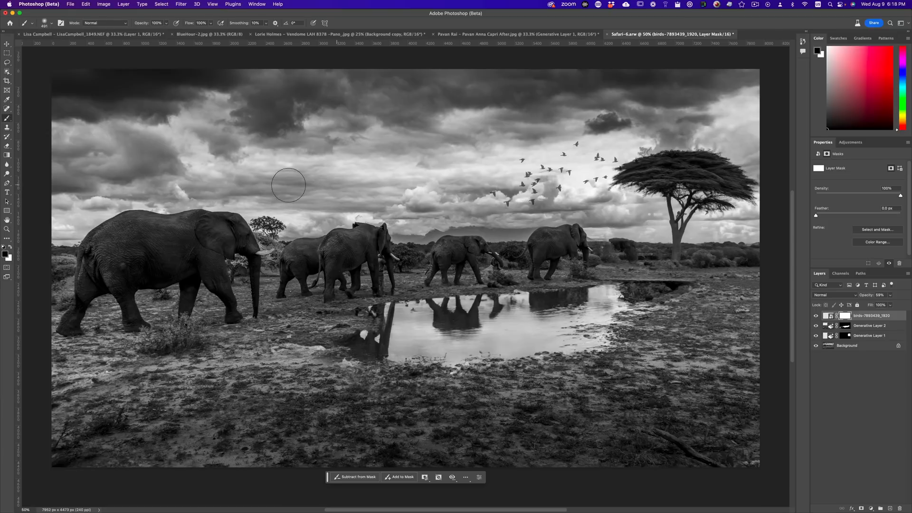
mouse_move(530, 181)
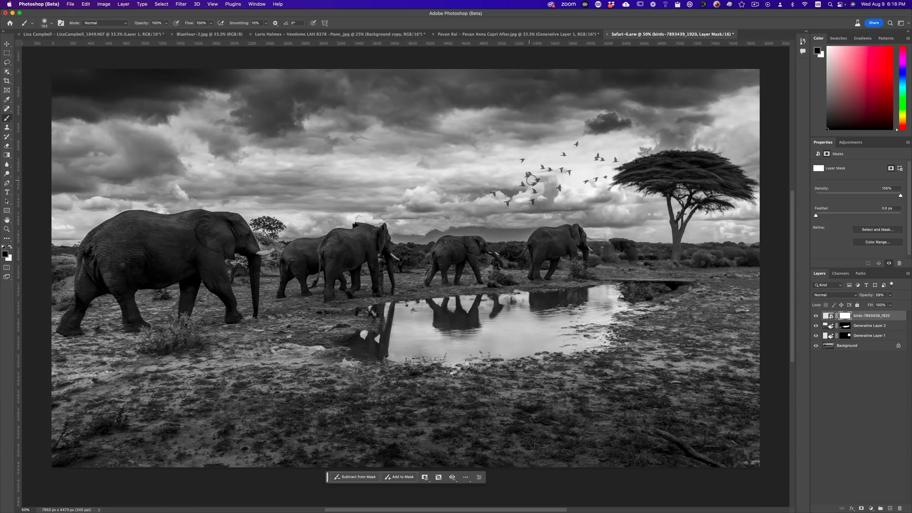